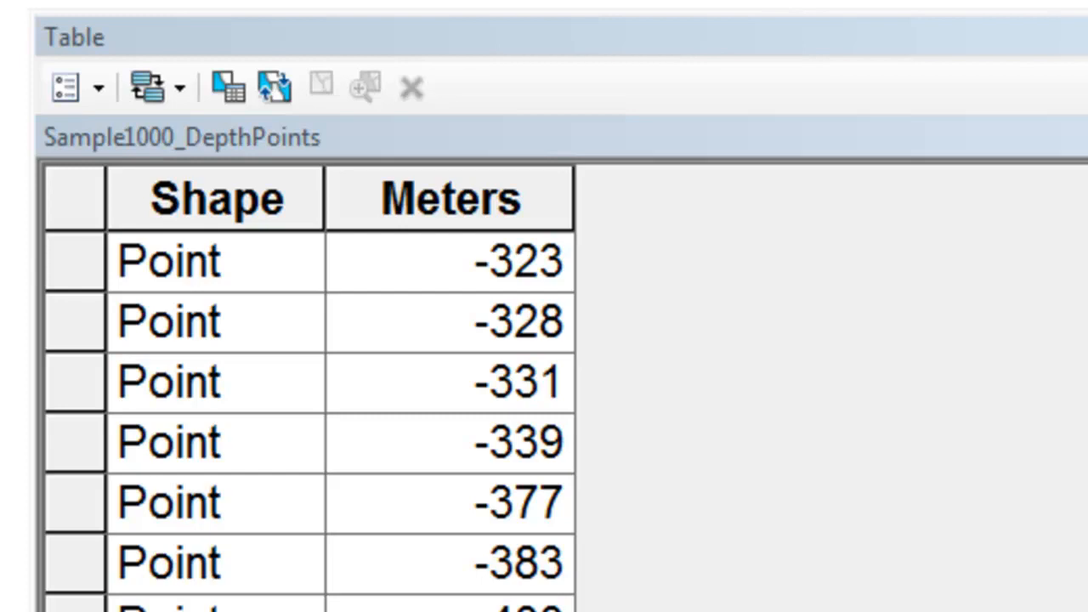
mouse_move(506, 292)
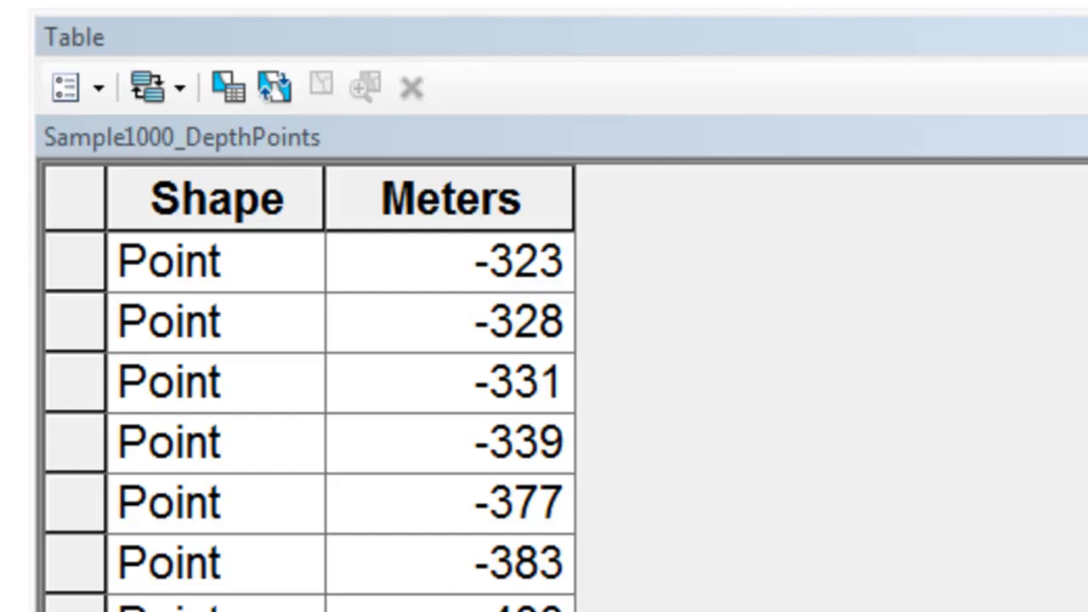
mouse_move(391, 459)
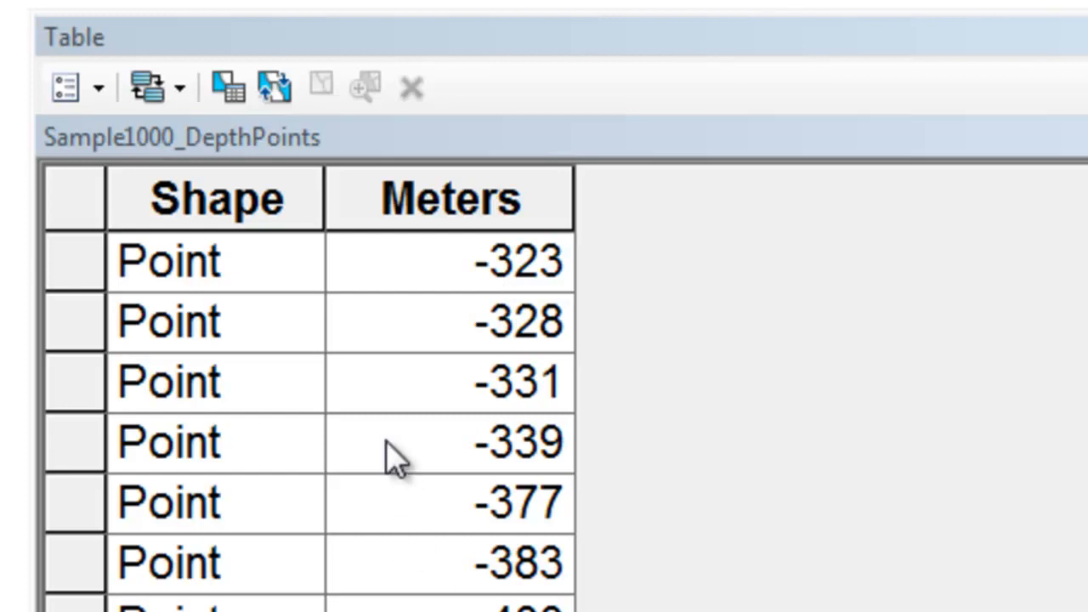
mouse_move(476, 264)
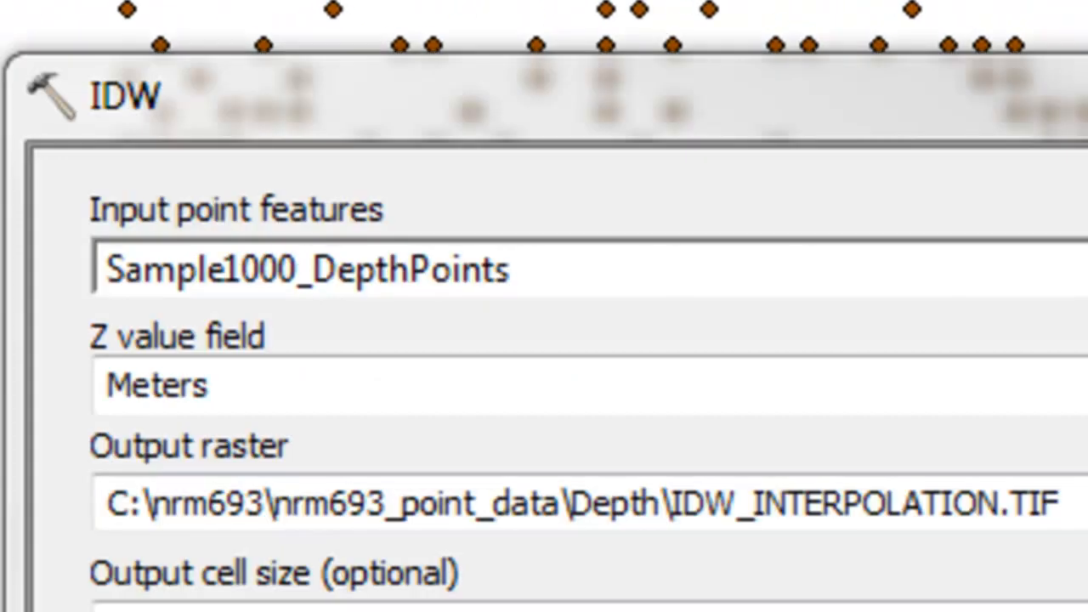
mouse_move(473, 139)
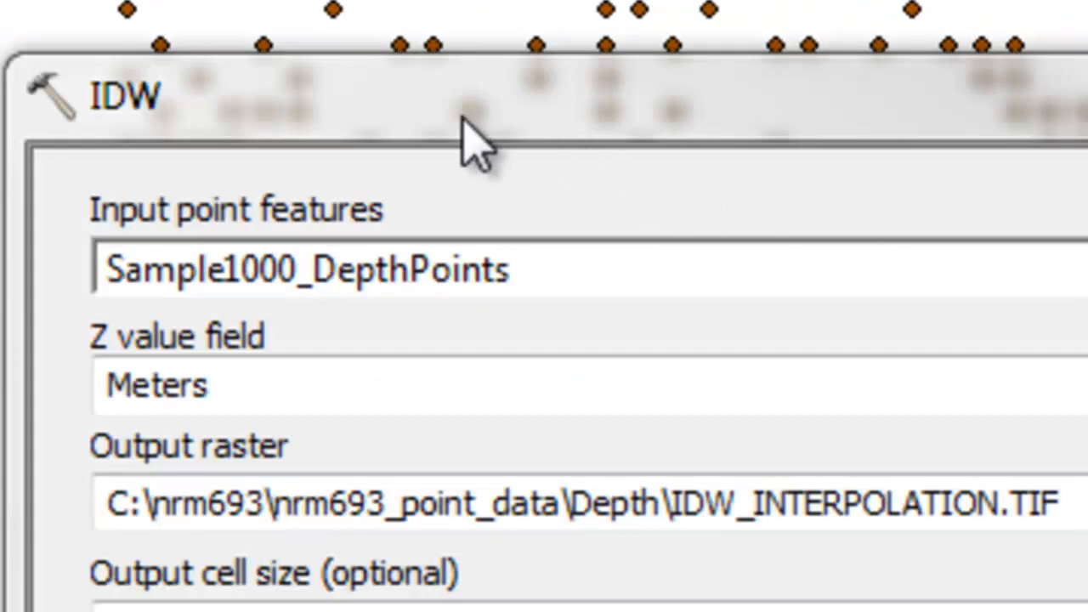
mouse_move(153, 153)
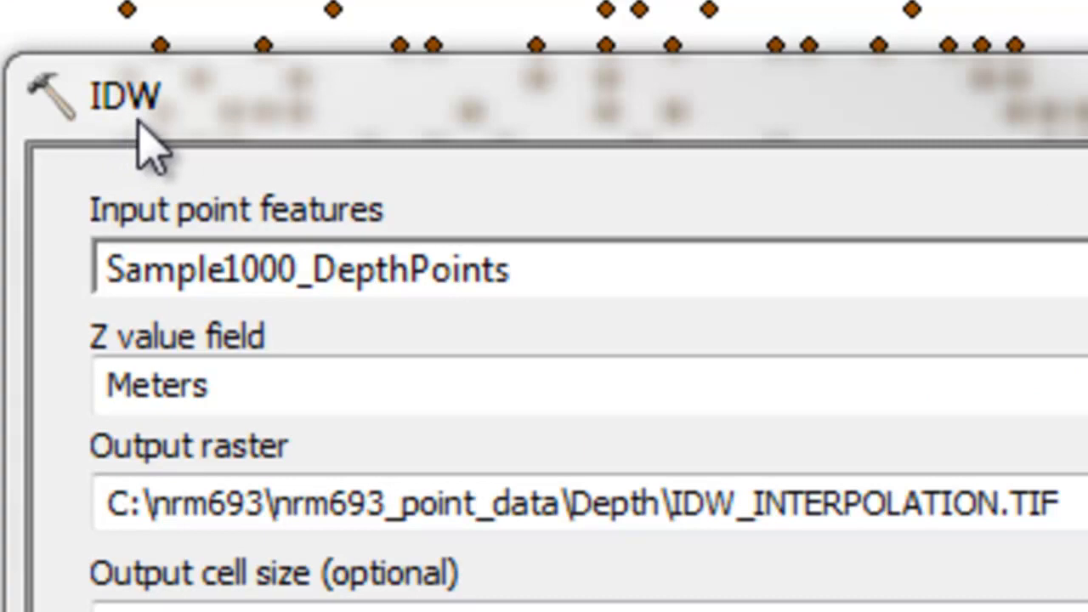
mouse_move(174, 387)
type("2.32")
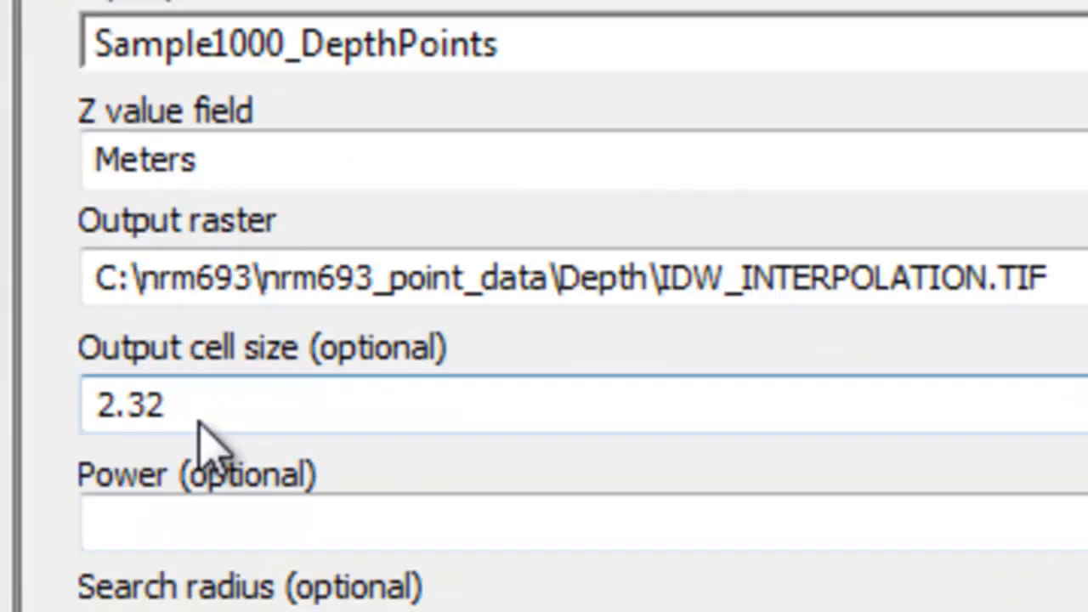
- Enter Actual_Depths.tif as the IDW output cell size, leaving a variable 12-point search radius
scroll("down", 3)
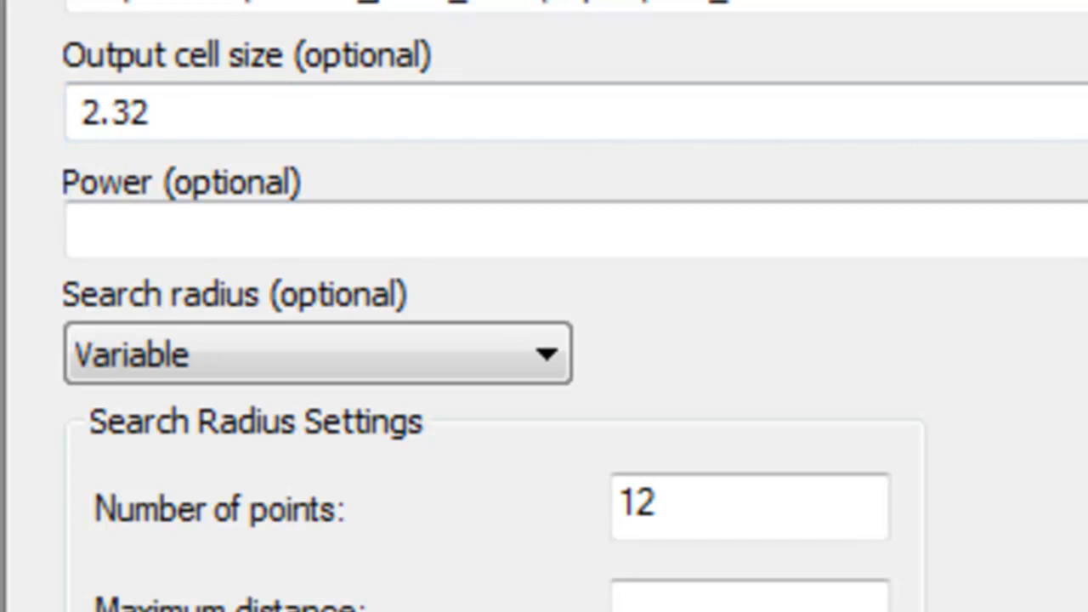
type("Actual_Depths.tif")
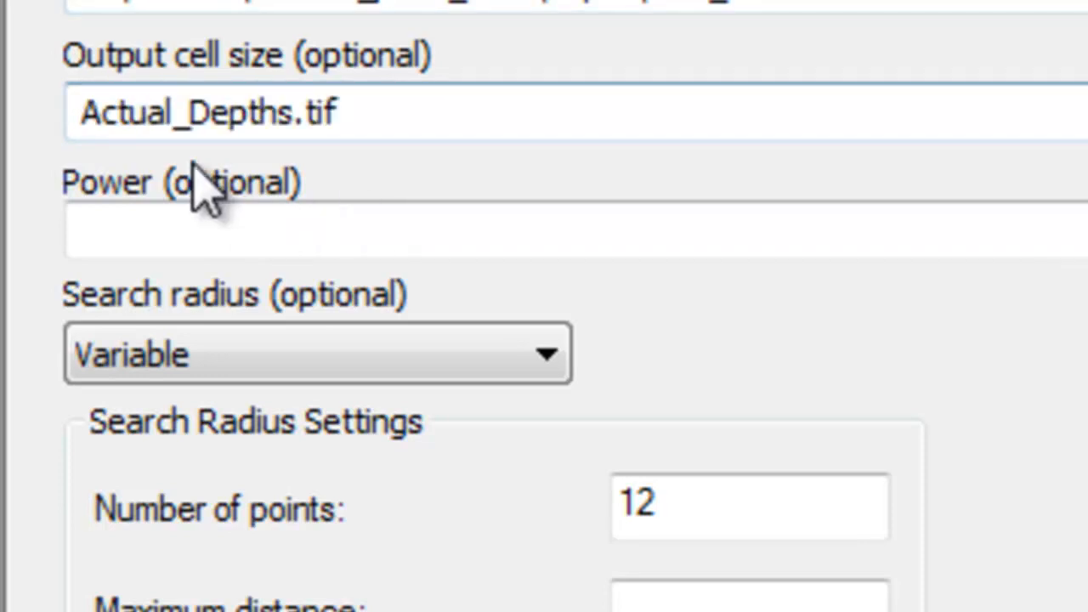
mouse_move(218, 150)
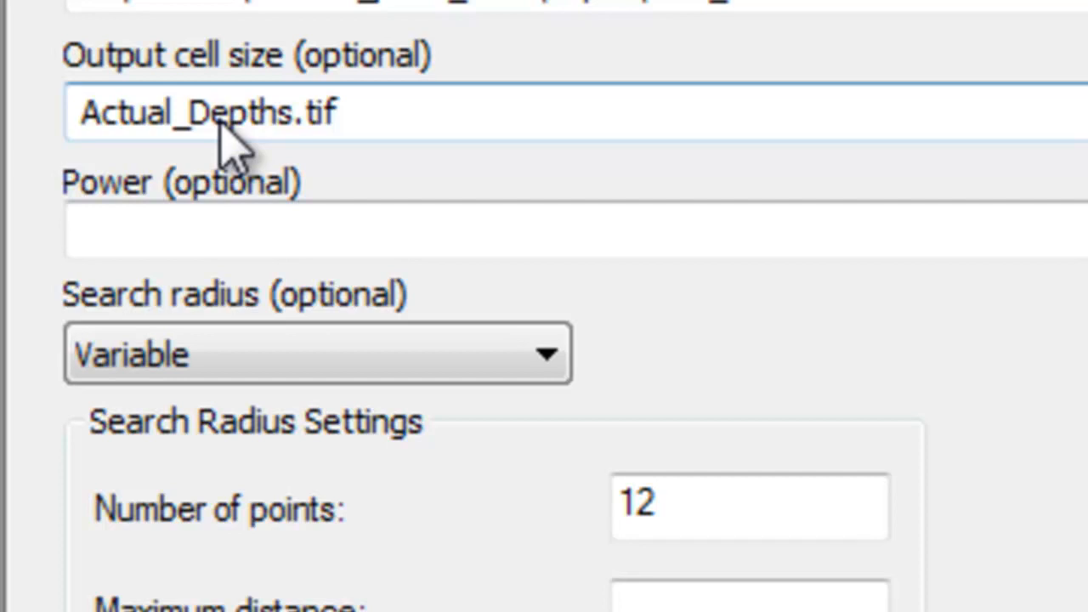
scroll("down", 3)
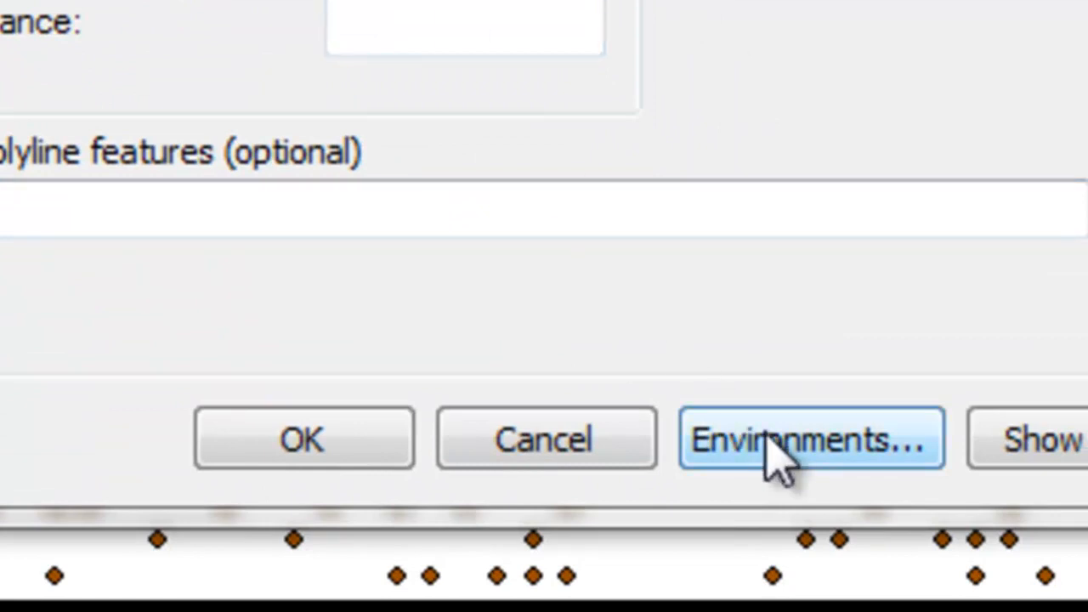
- In the IDW Environments, set the Processing Extent snap raster to Actual_Depths.tif
left_click(809, 438)
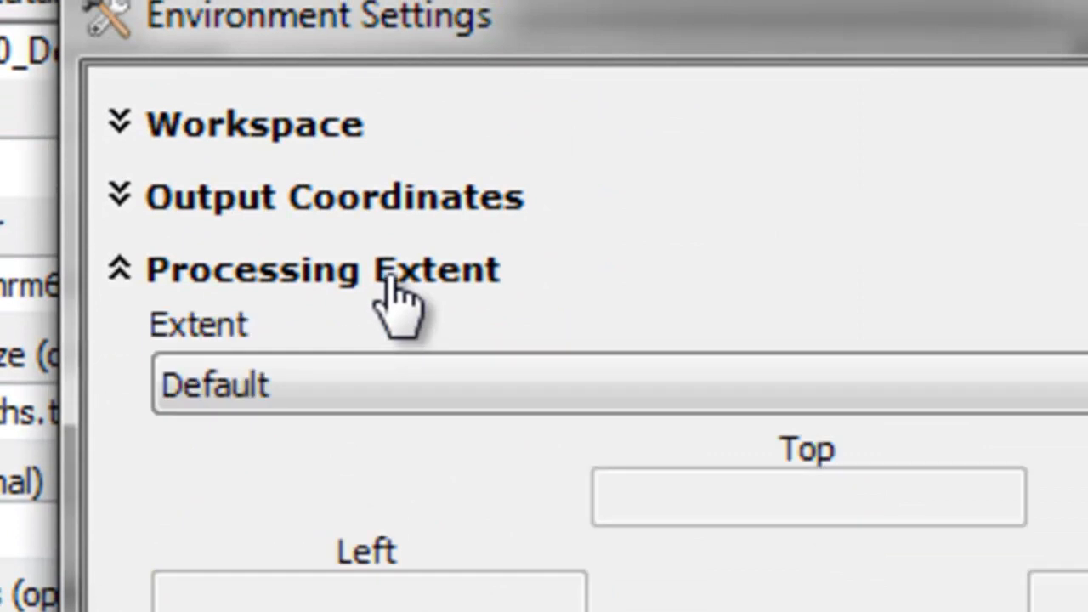
left_click(340, 384)
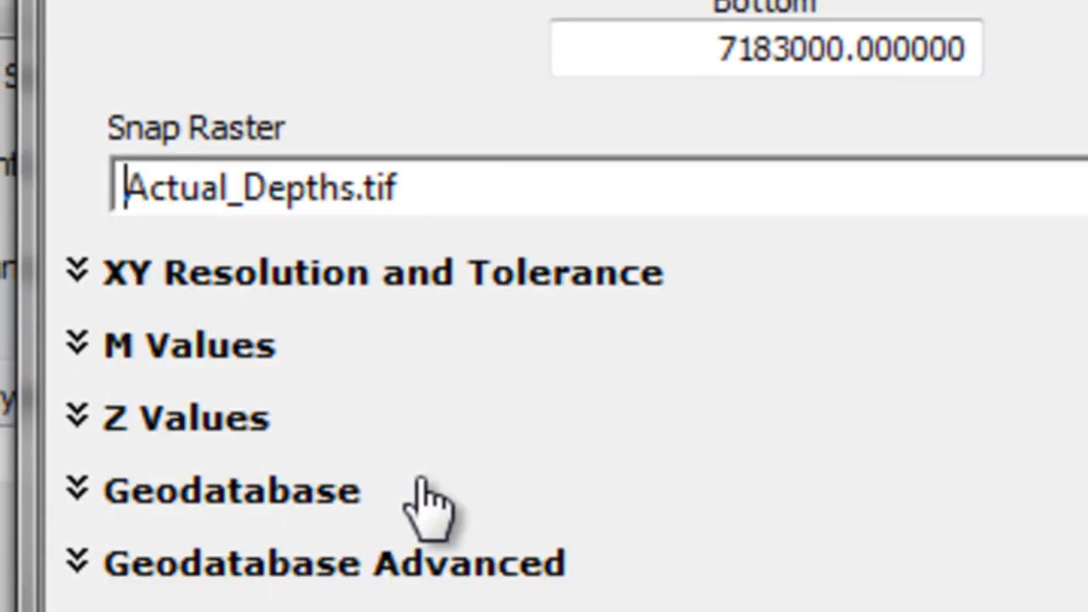
scroll("down", 3)
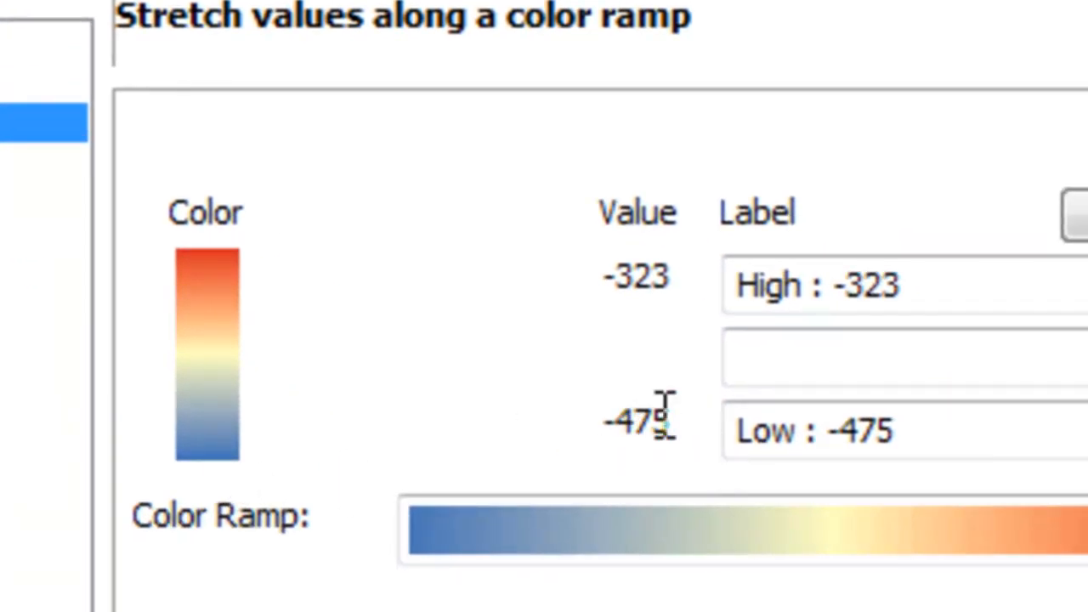
mouse_move(293, 332)
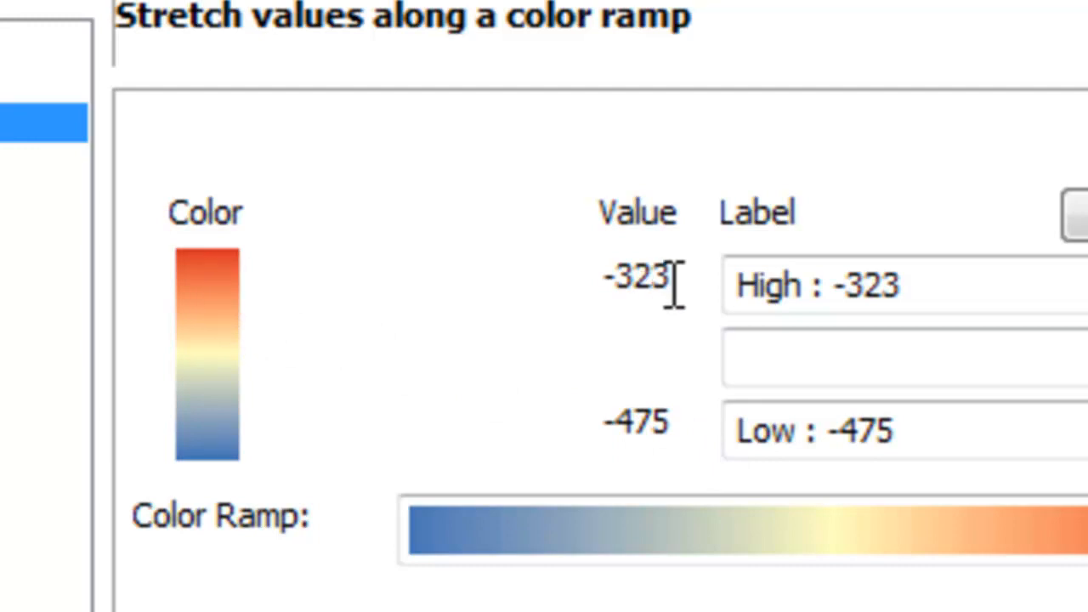
mouse_move(238, 298)
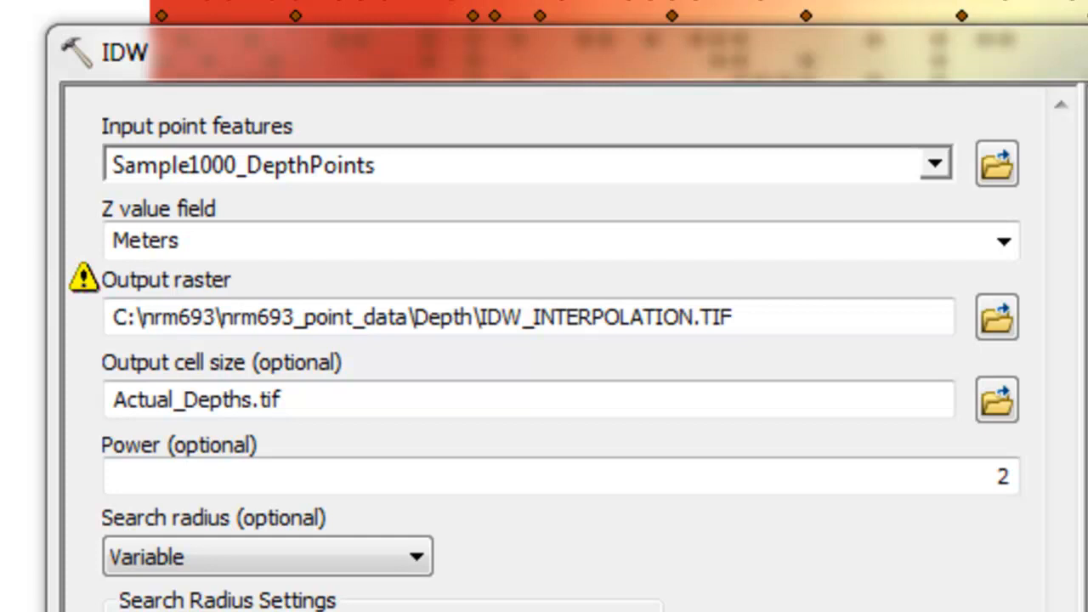
mouse_move(128, 93)
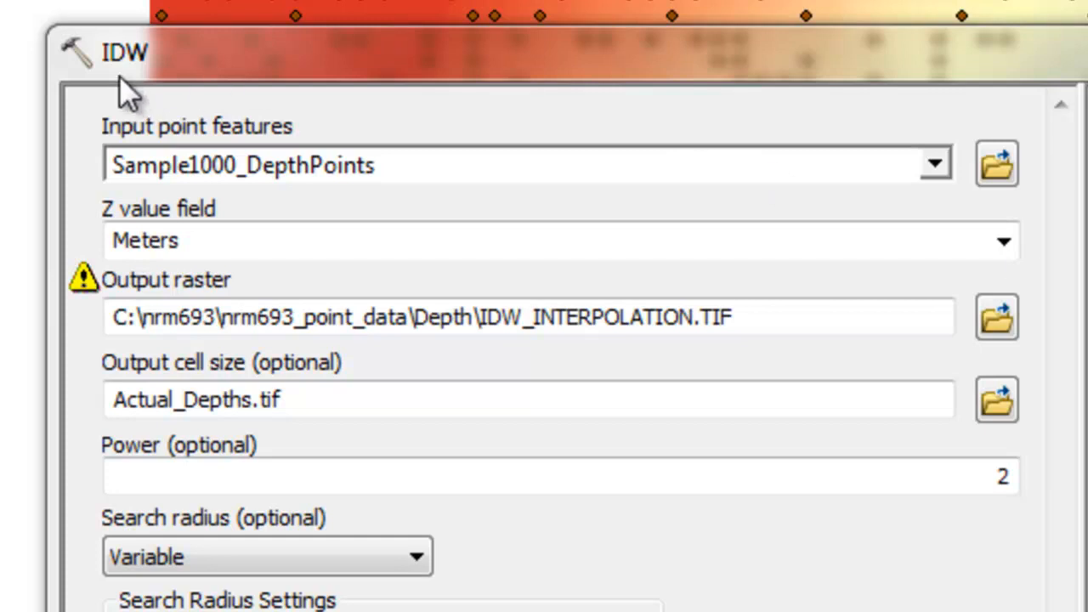
mouse_move(145, 82)
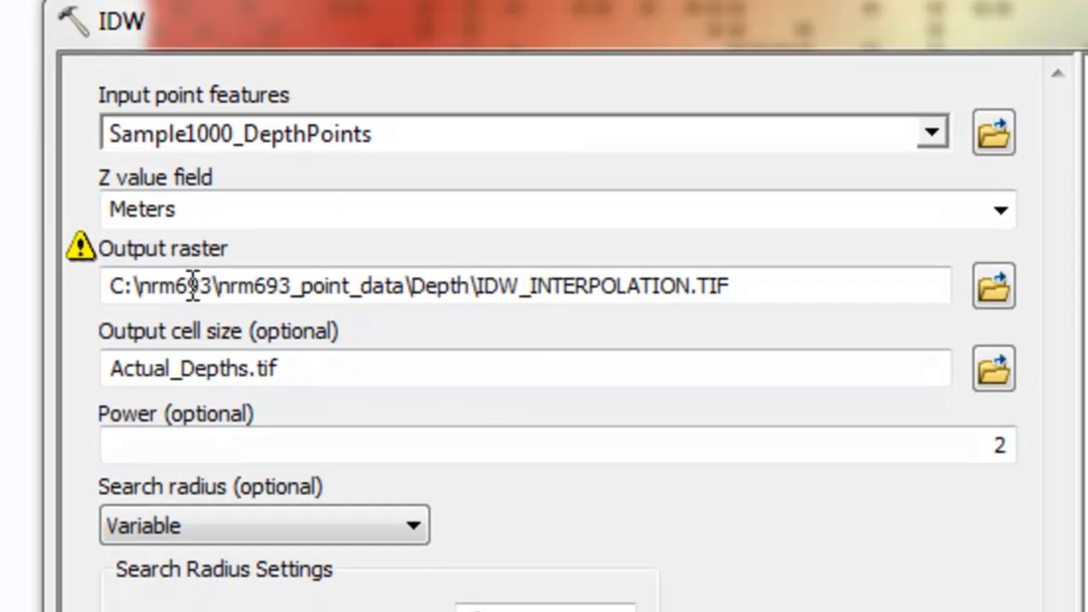
- Set the IDW power to 2 with 12 points under the variable search radius
scroll("down", 3)
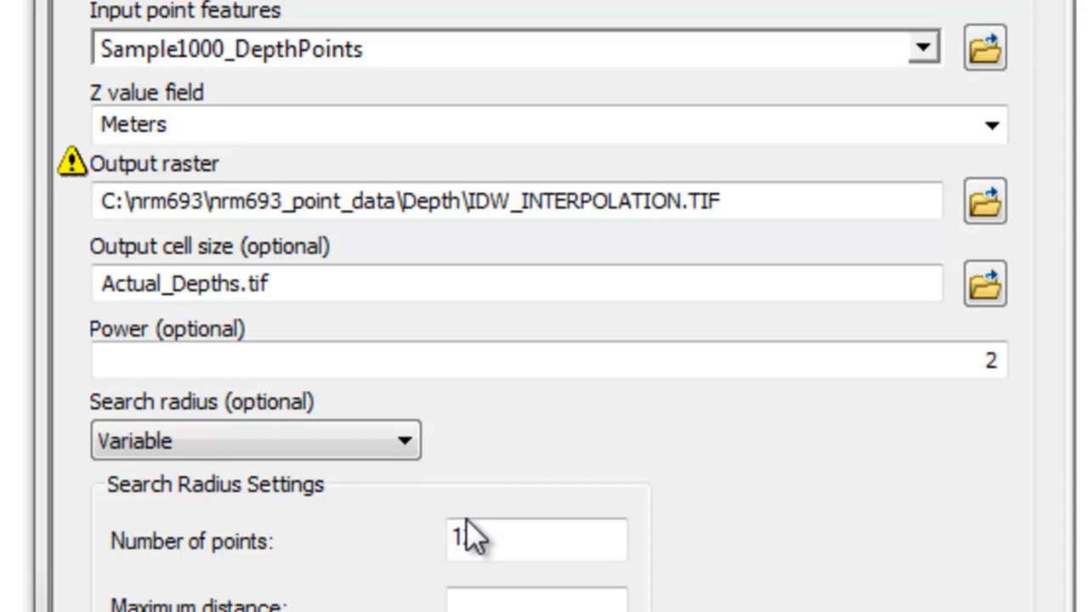
type("2")
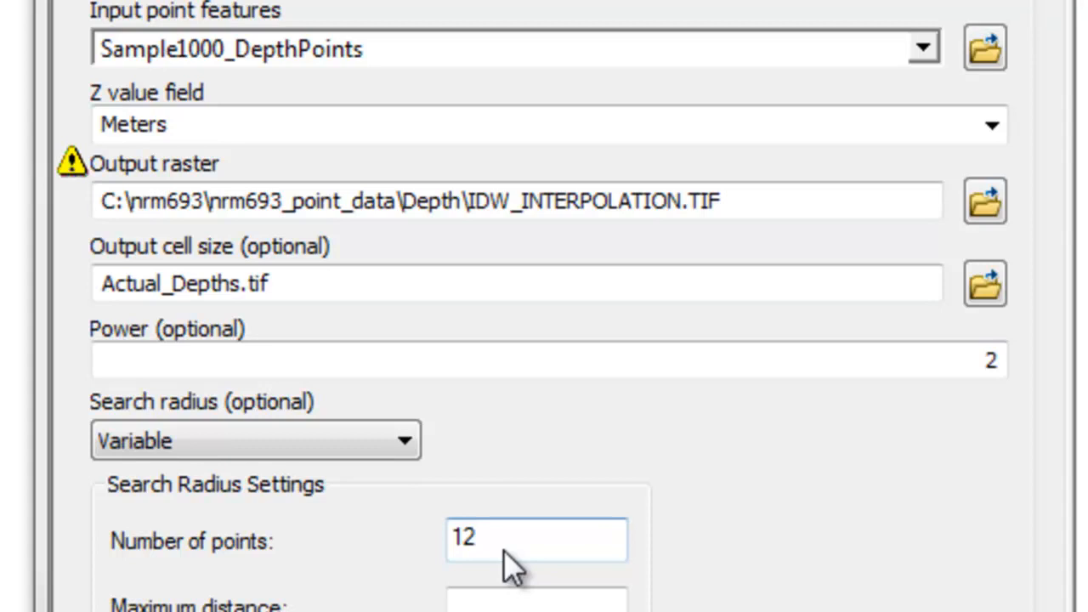
mouse_move(490, 428)
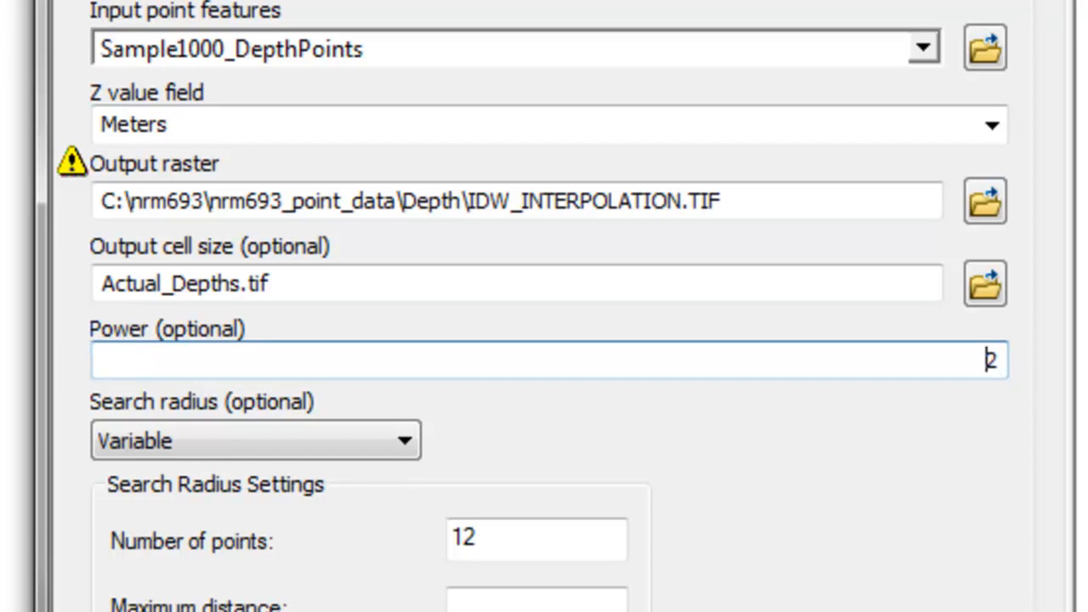
type("2")
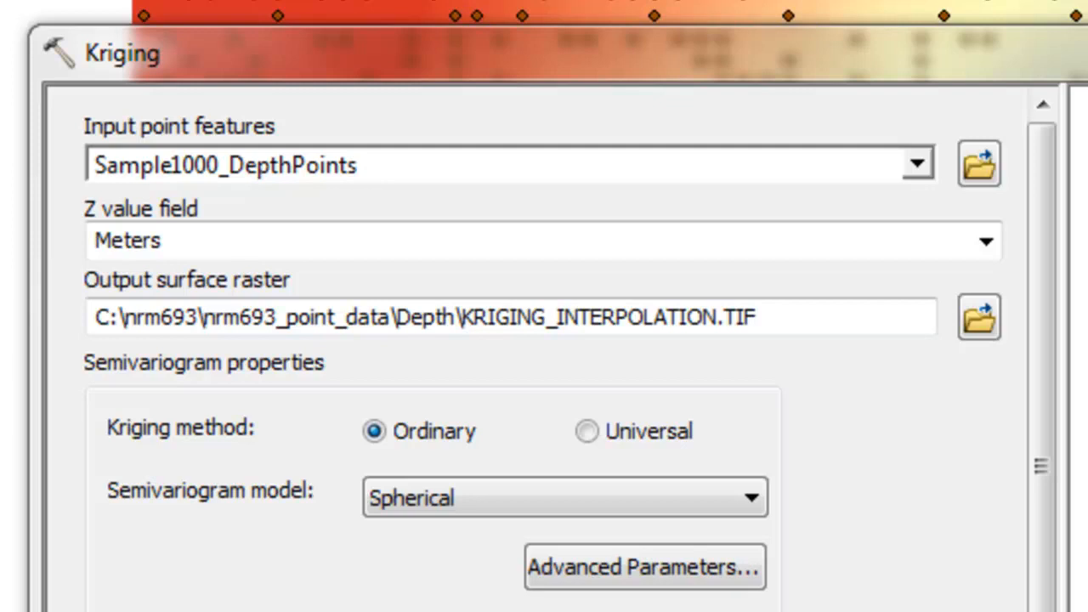
mouse_move(802, 349)
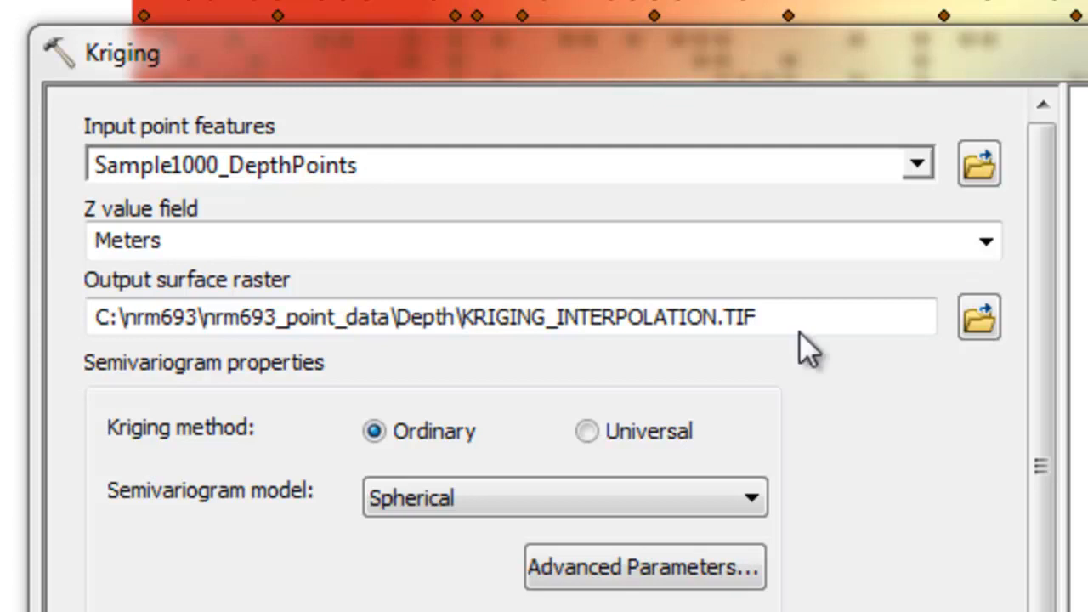
- Complete the Kriging setup for Sample1000_DepthPoints Meters and choose its processing extent in Environments
left_click(564, 496)
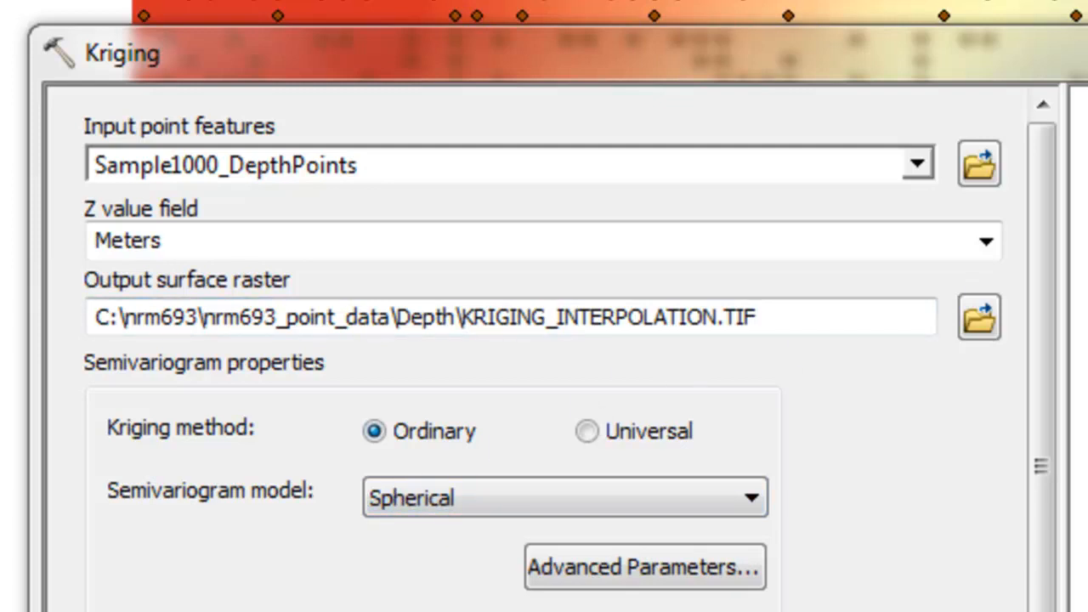
scroll("down", 3)
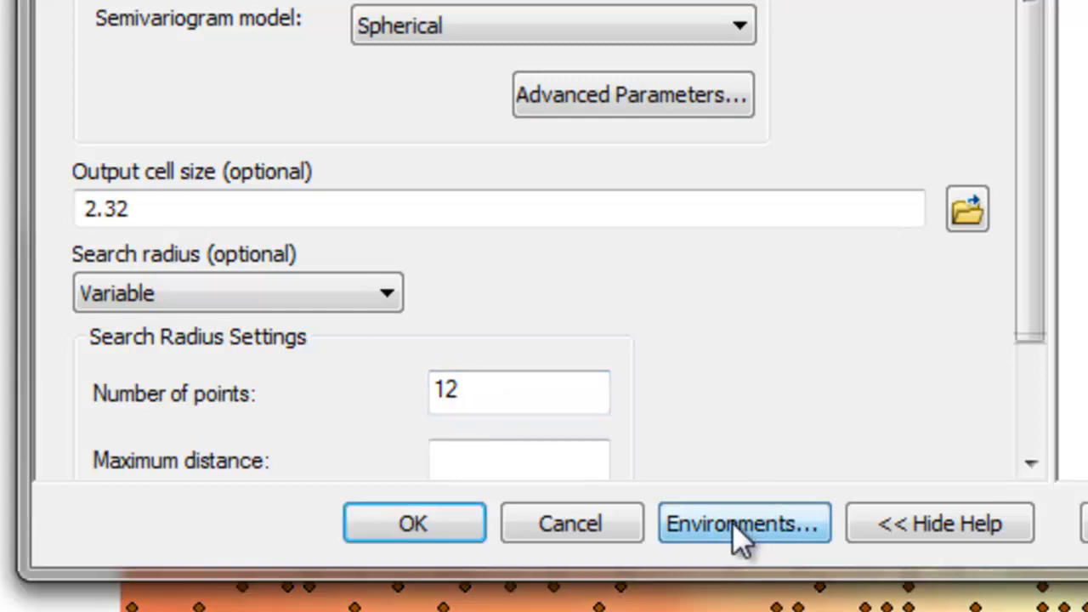
left_click(745, 523)
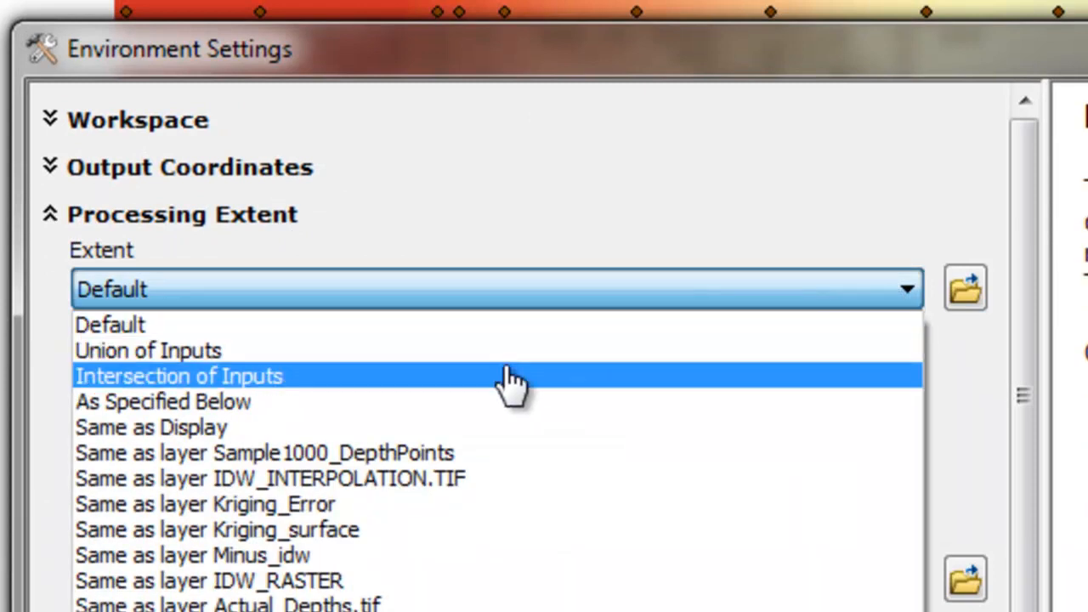
left_click(228, 604)
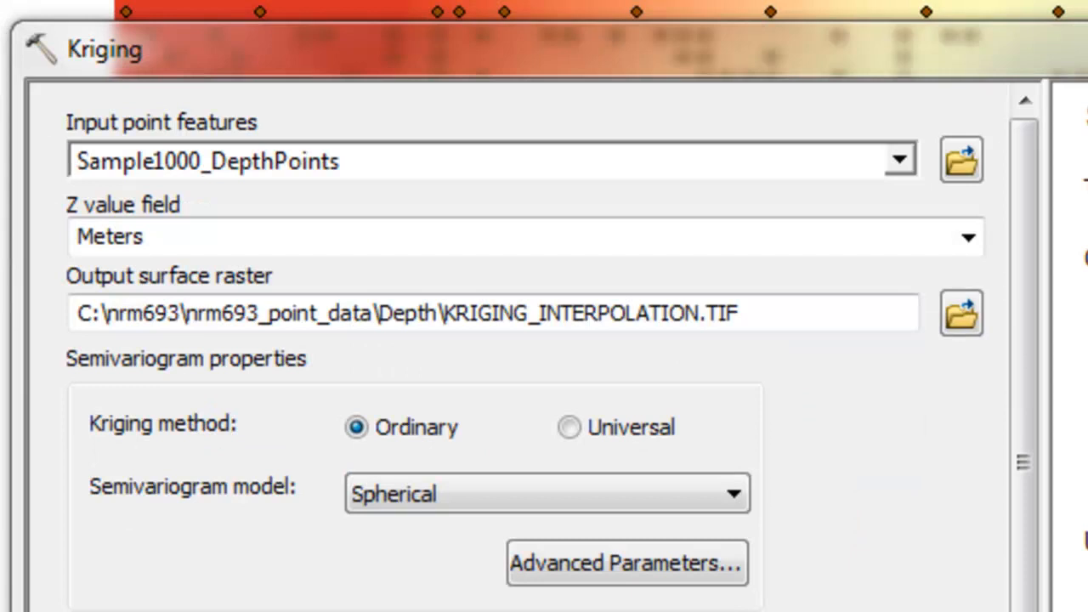
mouse_move(476, 352)
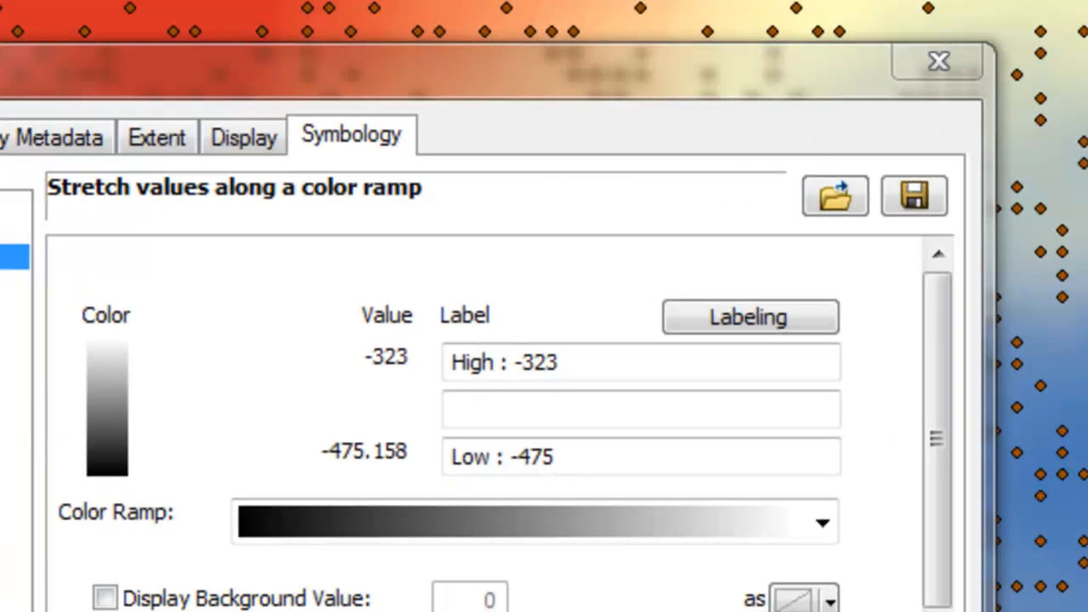
mouse_move(802, 255)
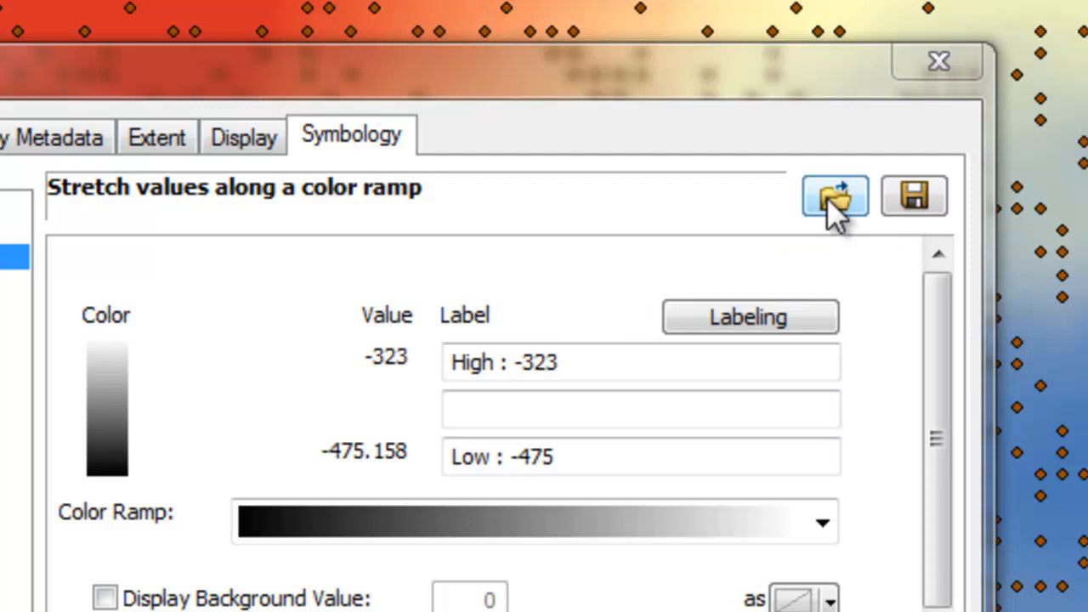
- Import the IDW_INTERPOLATION.TIF colour scheme onto the Kriging raster layer
left_click(834, 197)
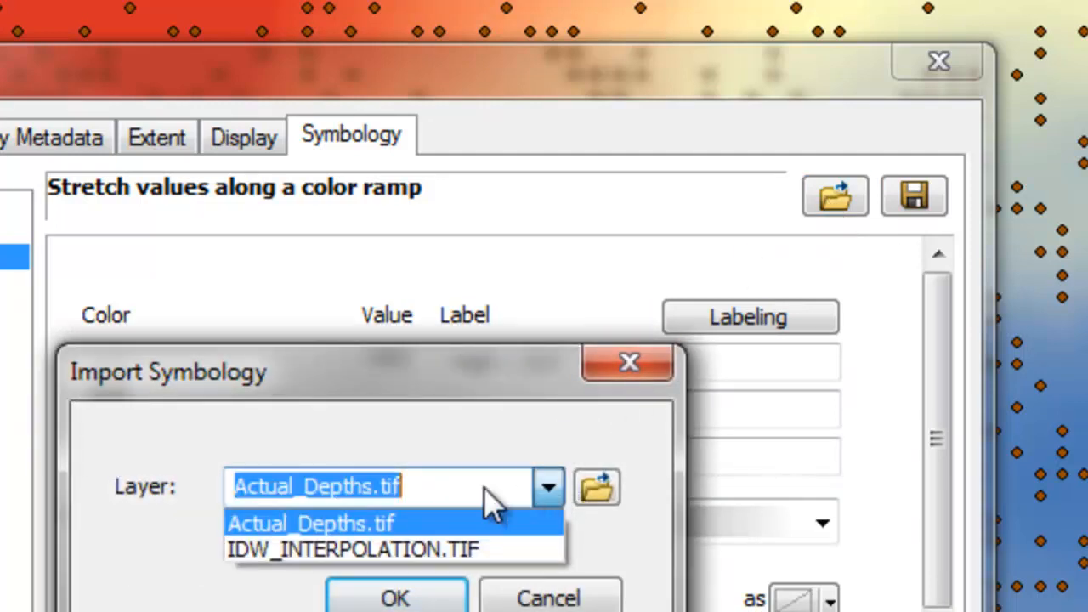
left_click(351, 547)
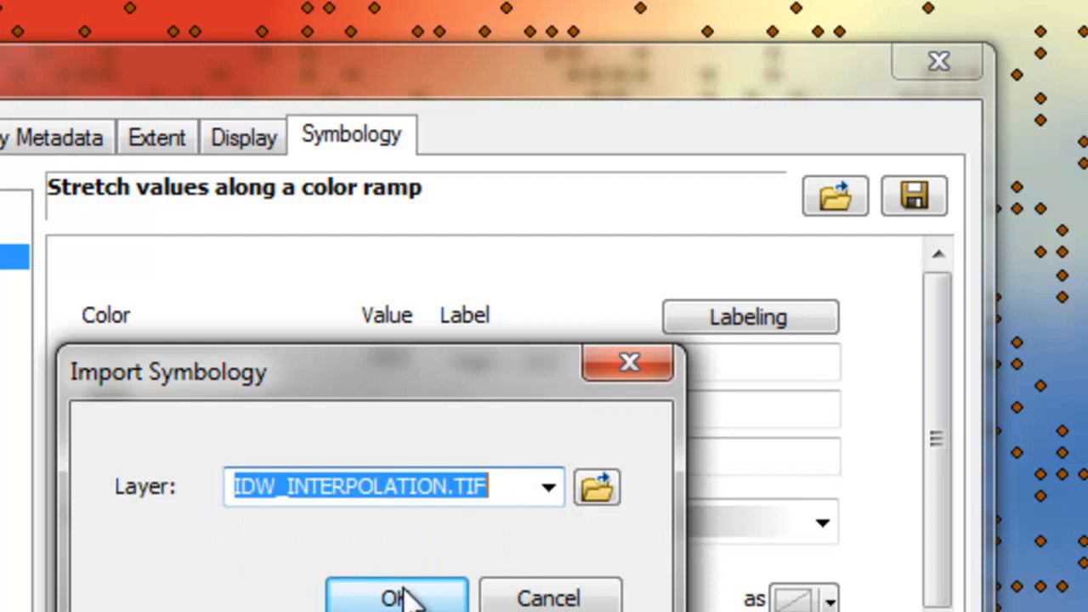
left_click(396, 598)
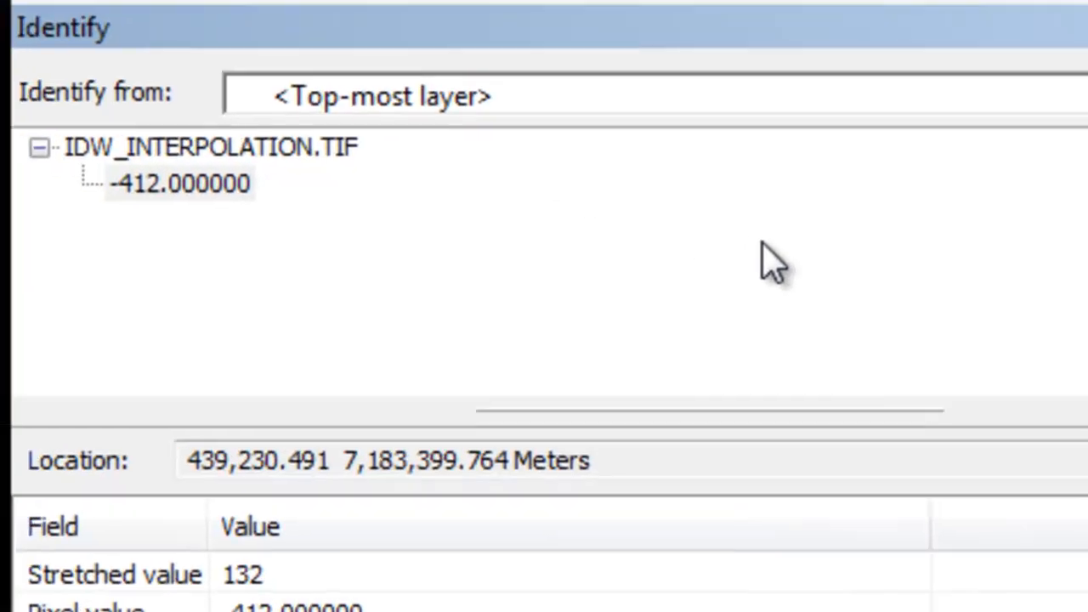
- Identify from <All layers> and compare Kriging, IDW and actual depth values at one location
left_click(383, 95)
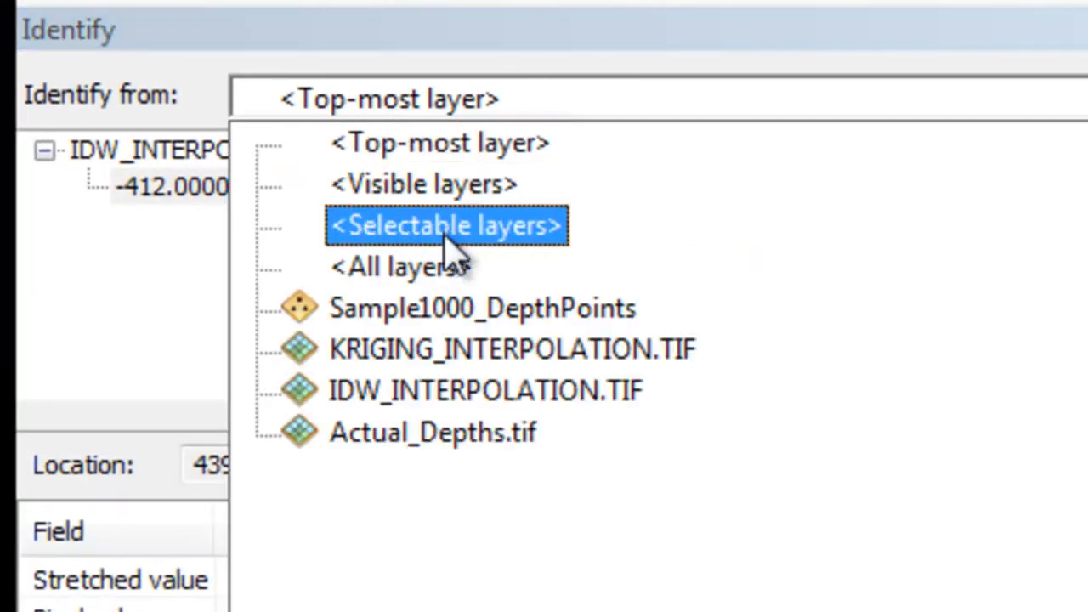
left_click(397, 265)
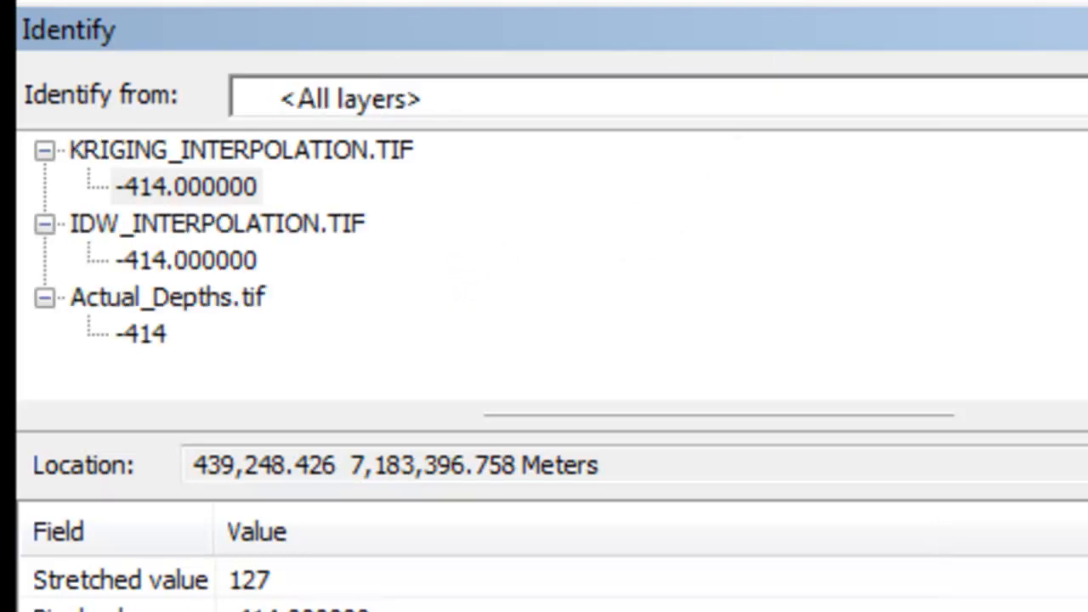
mouse_move(136, 378)
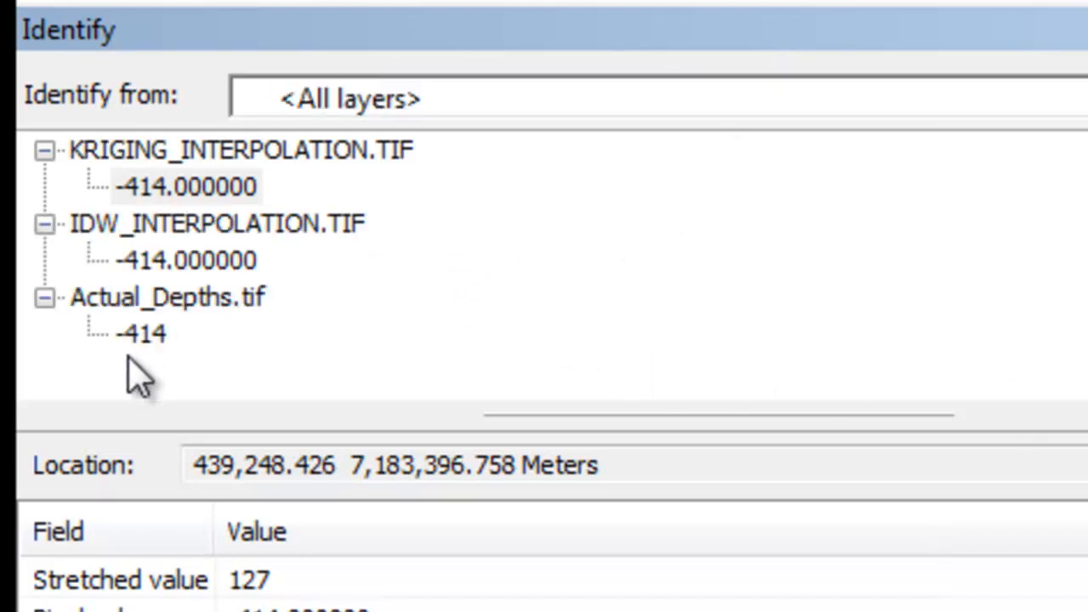
mouse_move(178, 357)
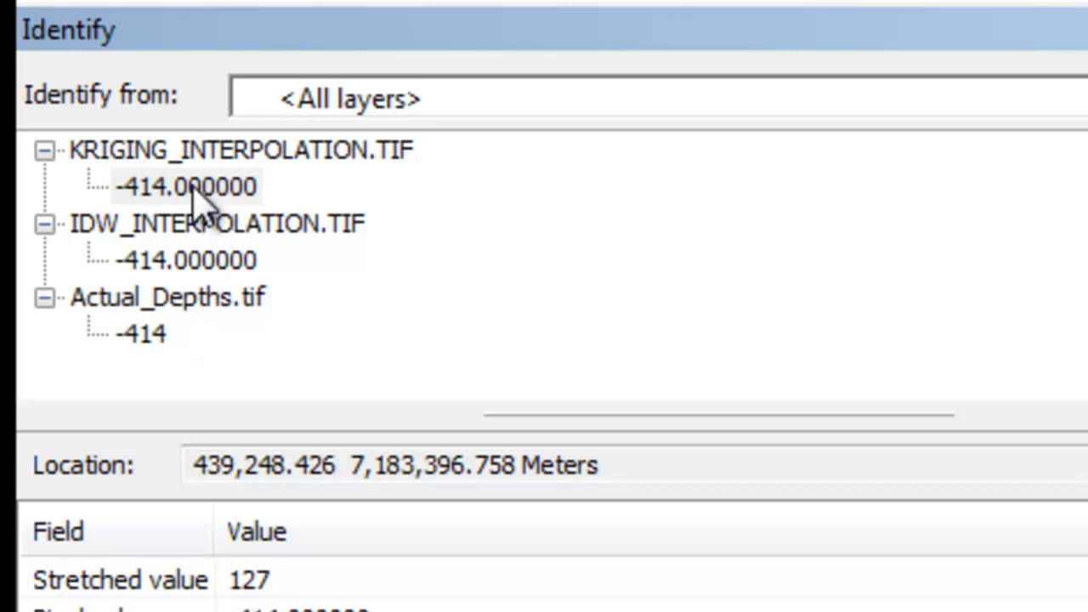
mouse_move(174, 272)
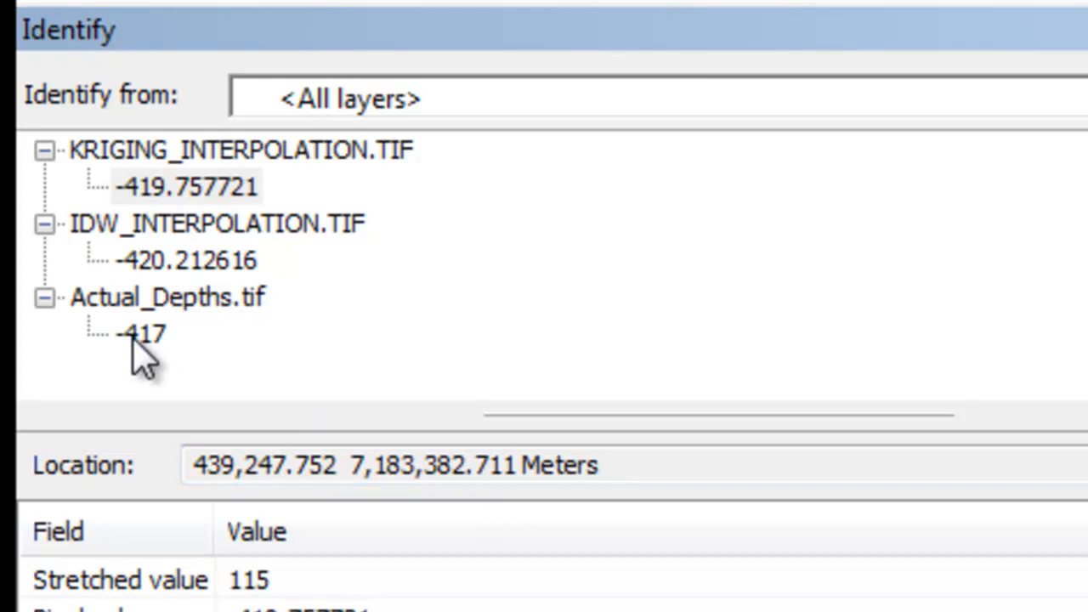
mouse_move(161, 348)
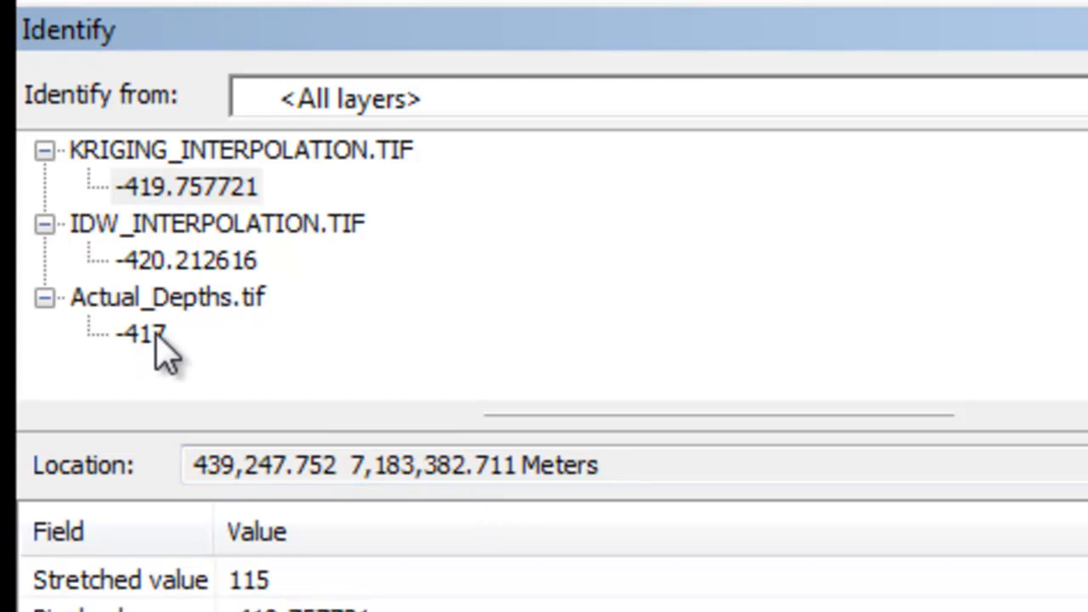
mouse_move(204, 292)
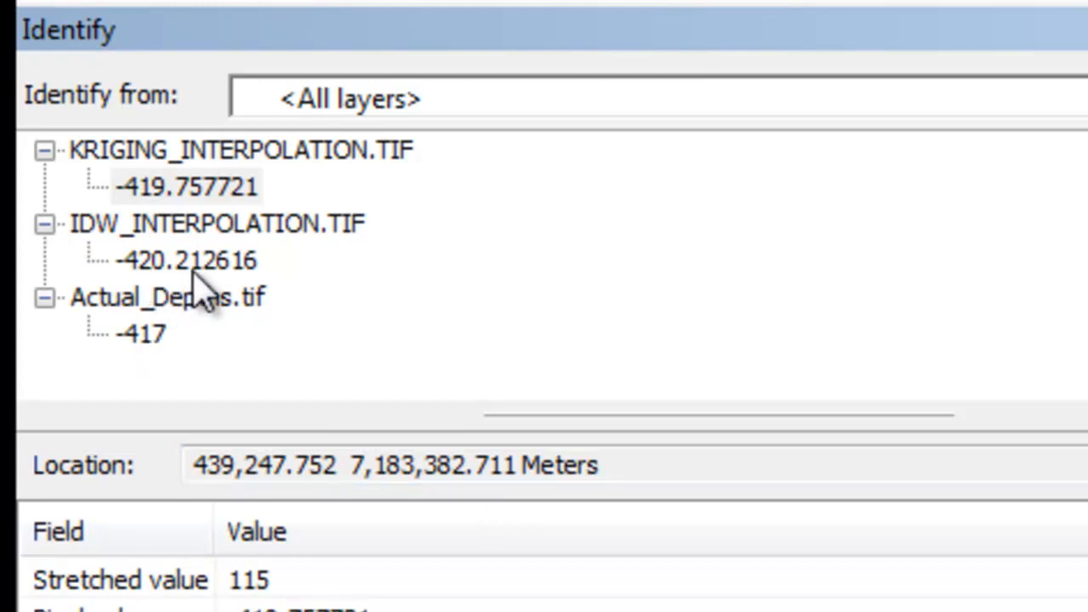
mouse_move(139, 218)
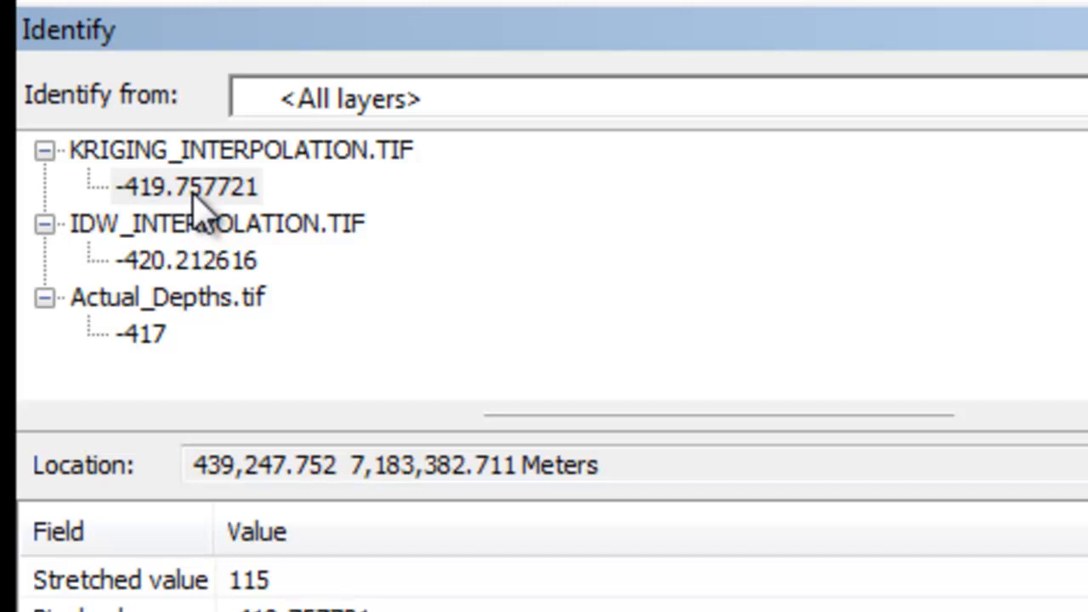
left_click(167, 298)
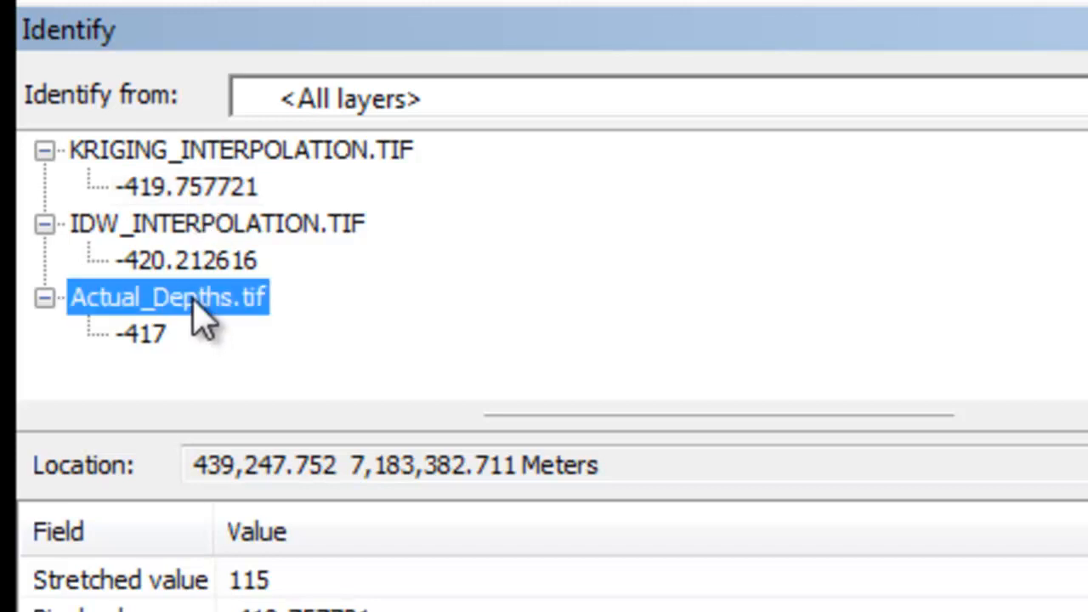
left_click(218, 224)
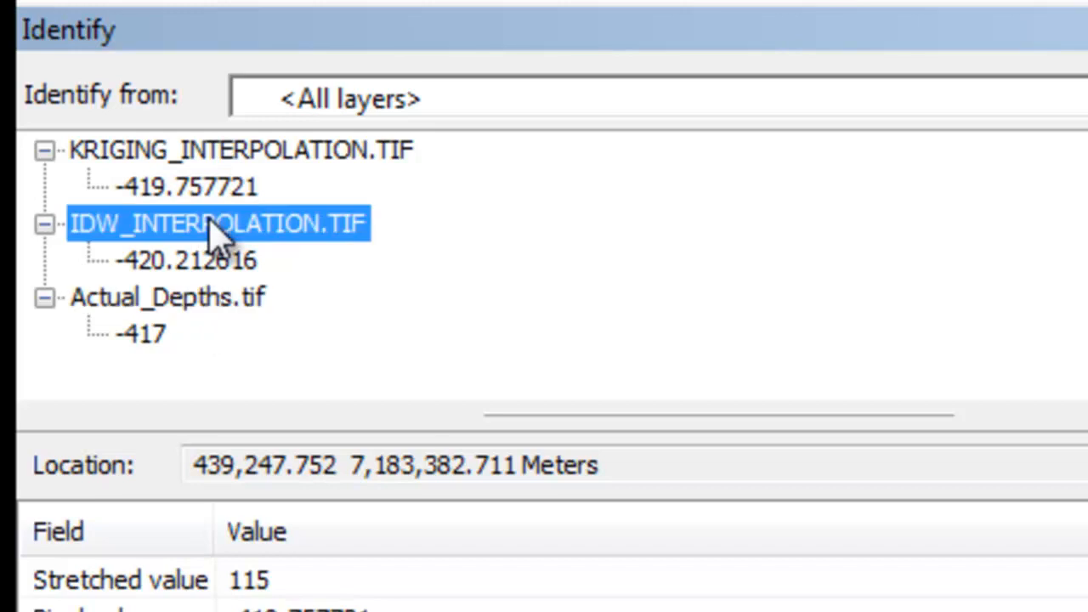
mouse_move(228, 166)
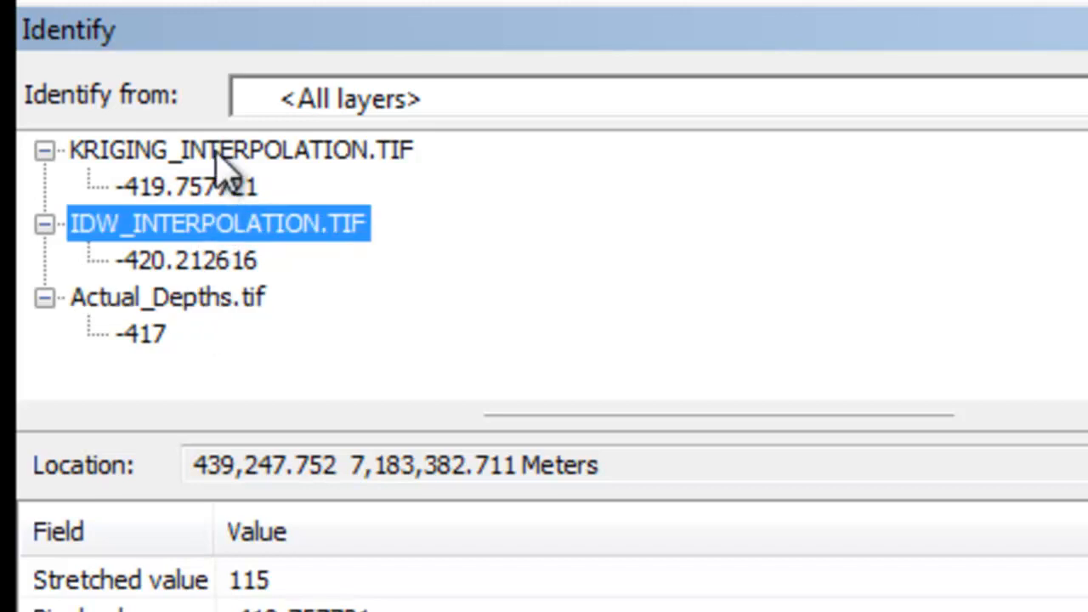
left_click(241, 150)
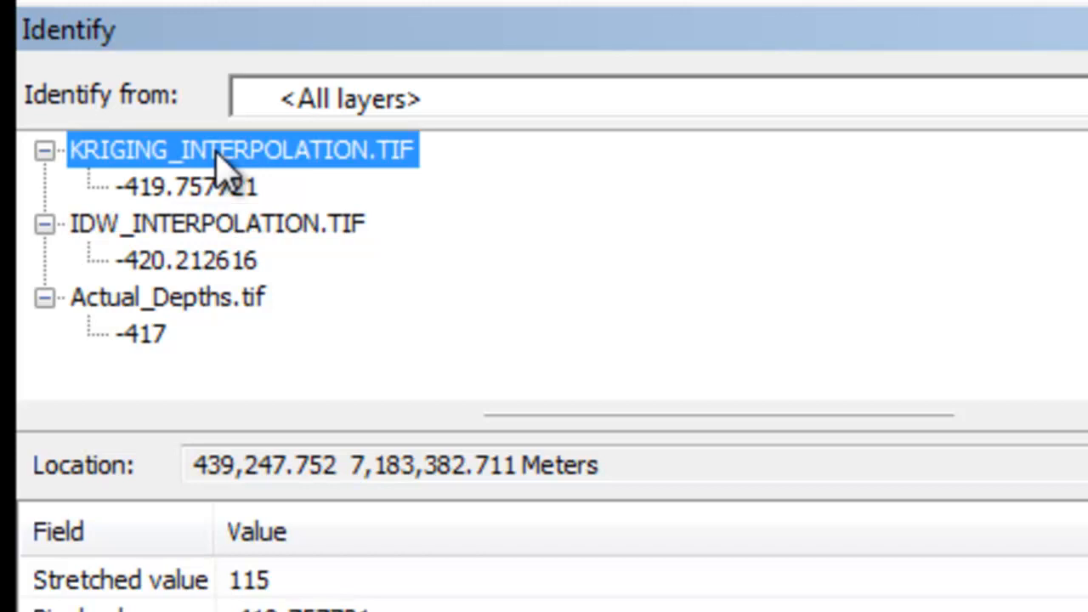
mouse_move(271, 306)
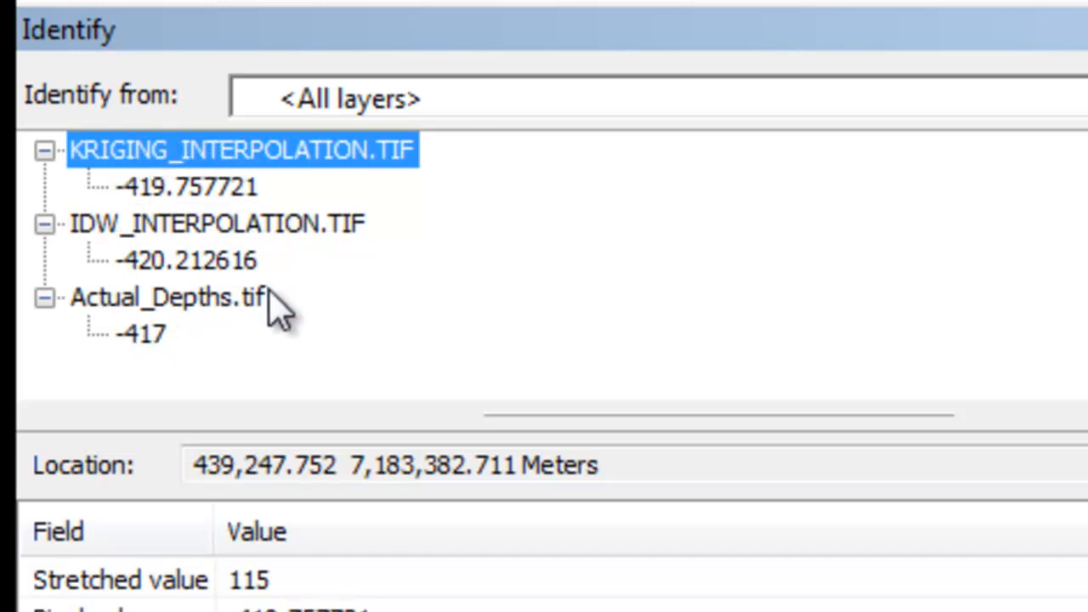
mouse_move(281, 323)
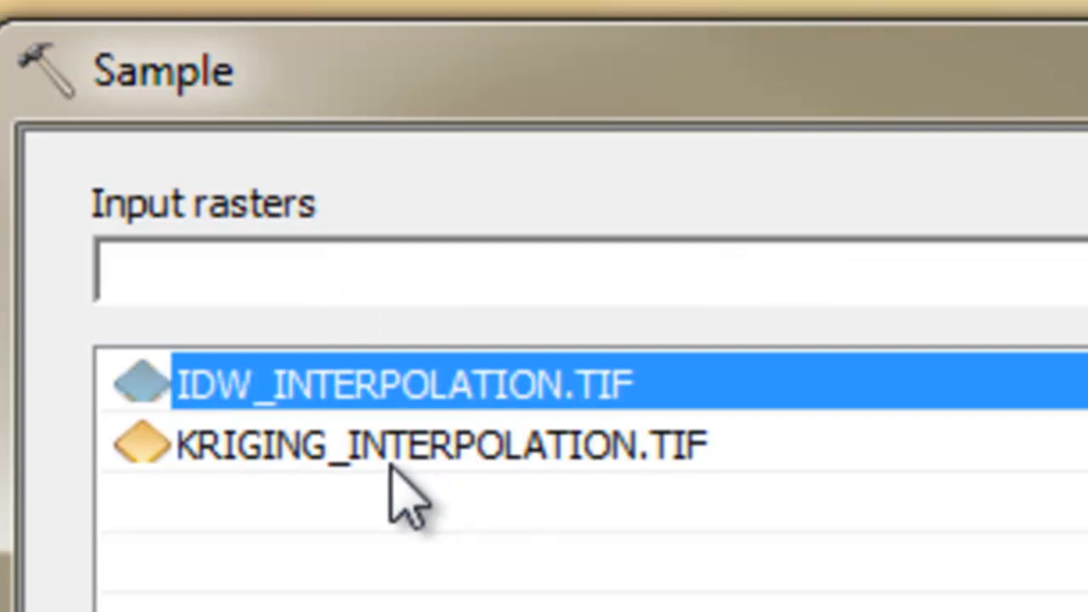
- Sample IDW and Kriging rasters at Actual_Depths.tif cells into the INTERPOLATION_DEPTHS table
left_click(442, 446)
type("Actual_Depths.tif")
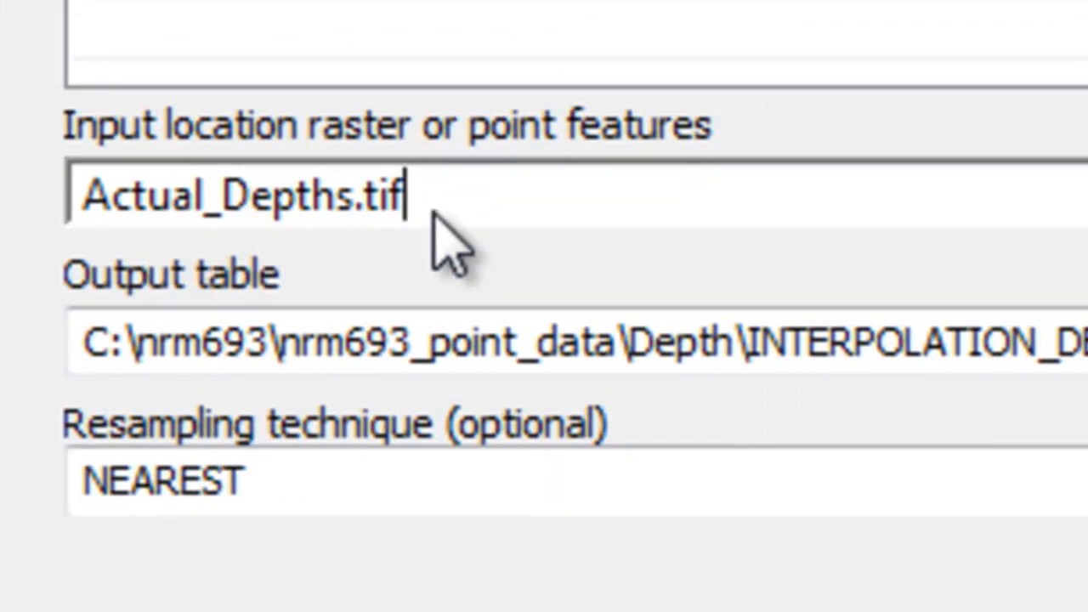
left_click(574, 342)
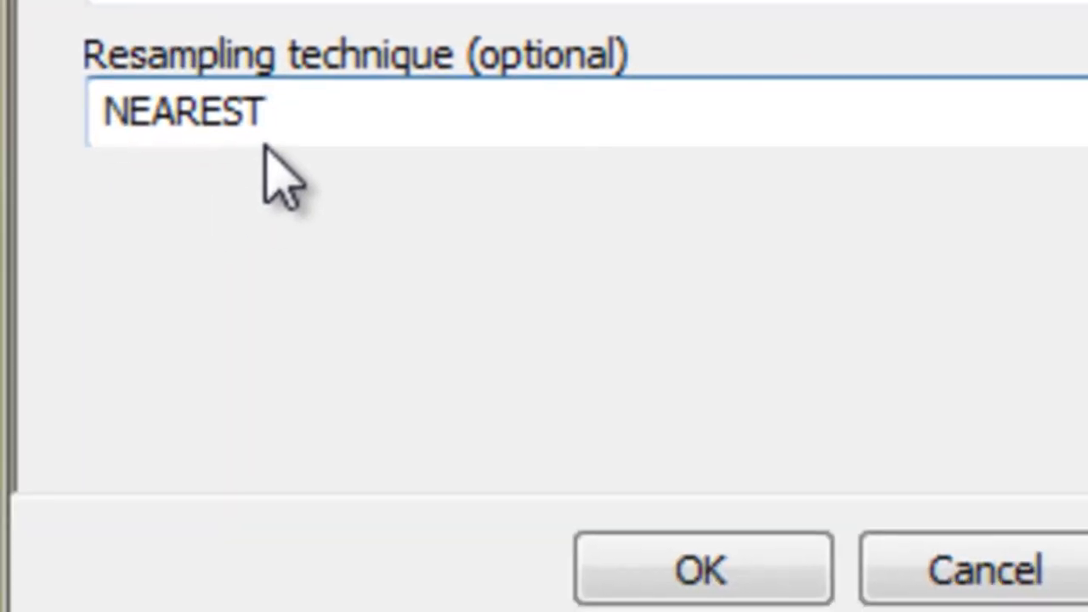
mouse_move(293, 166)
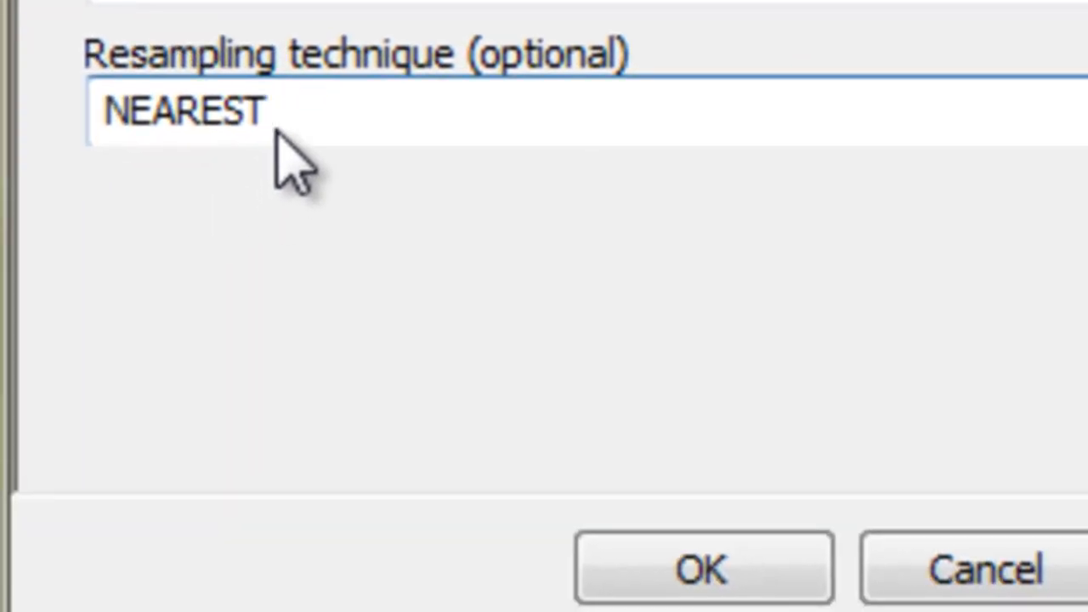
mouse_move(285, 150)
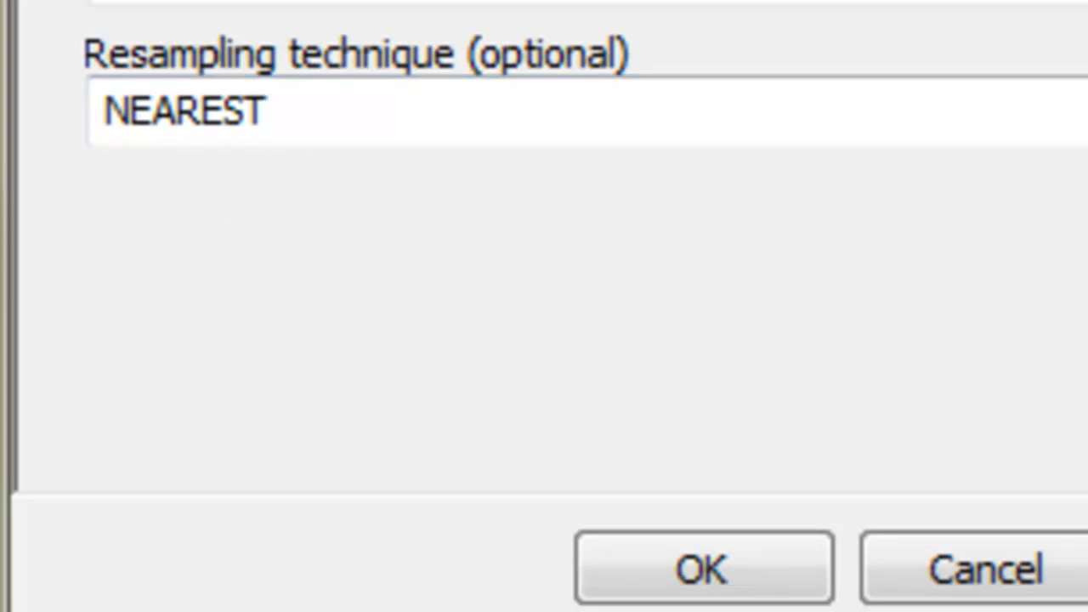
left_click(700, 568)
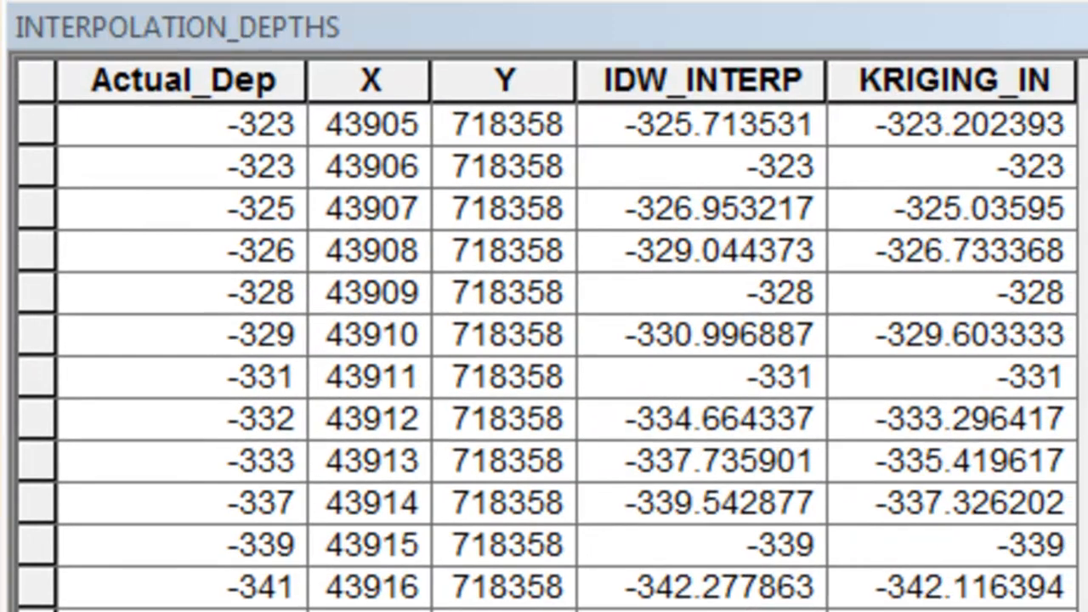
mouse_move(242, 156)
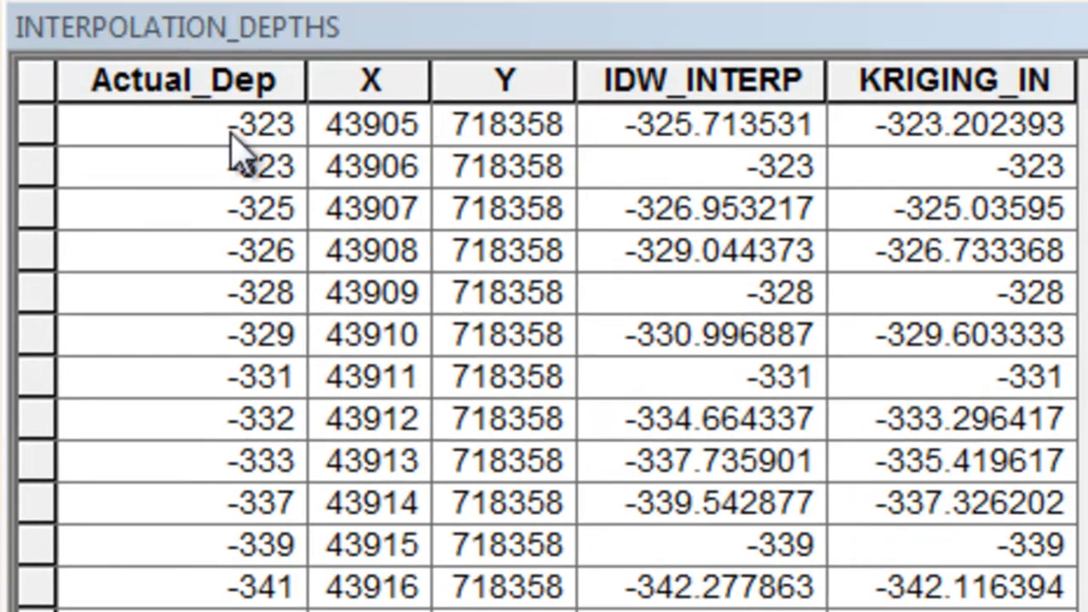
- Inspect the first row's values and widen the X column to show full coordinates like 439055
left_click(179, 124)
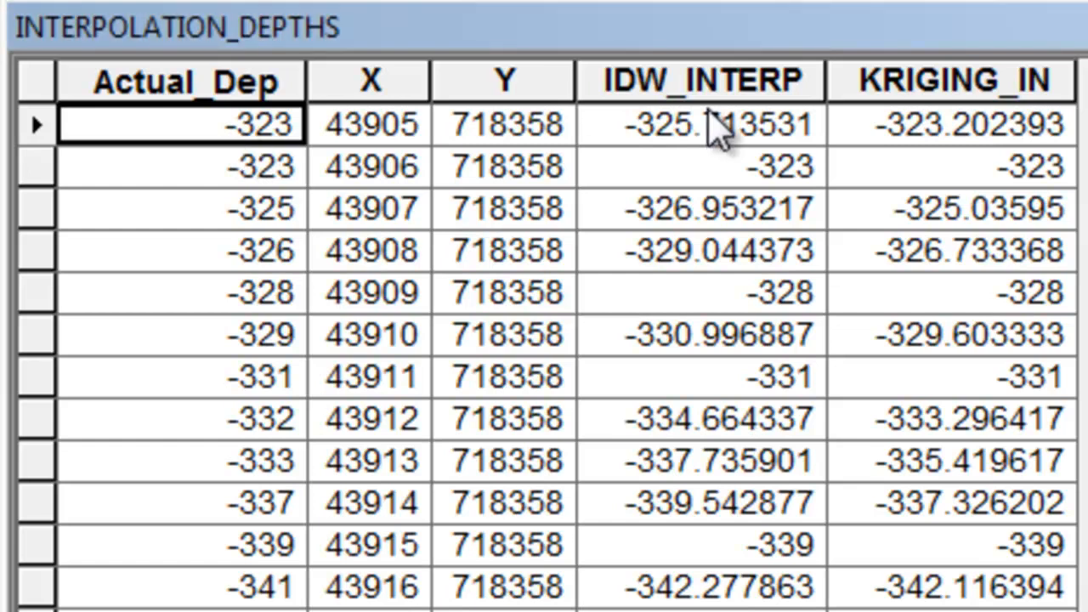
left_click(697, 122)
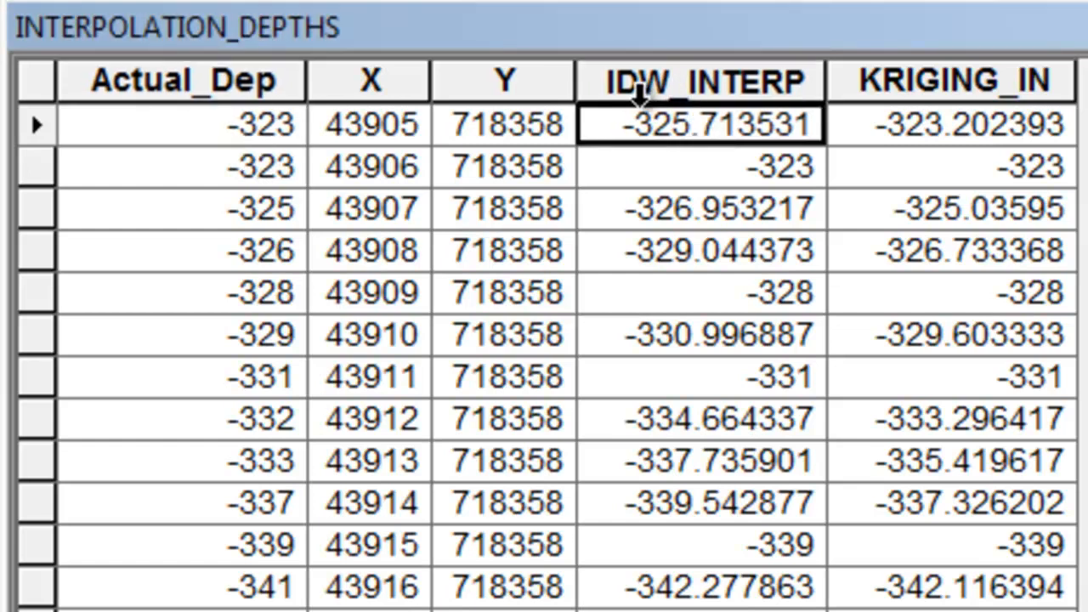
mouse_move(795, 102)
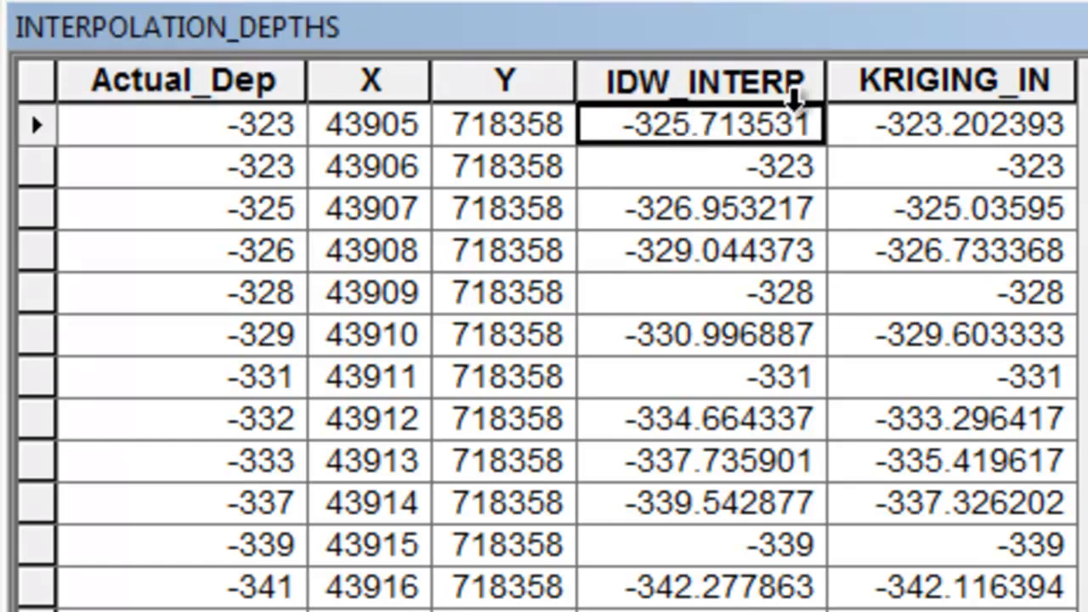
left_click(951, 124)
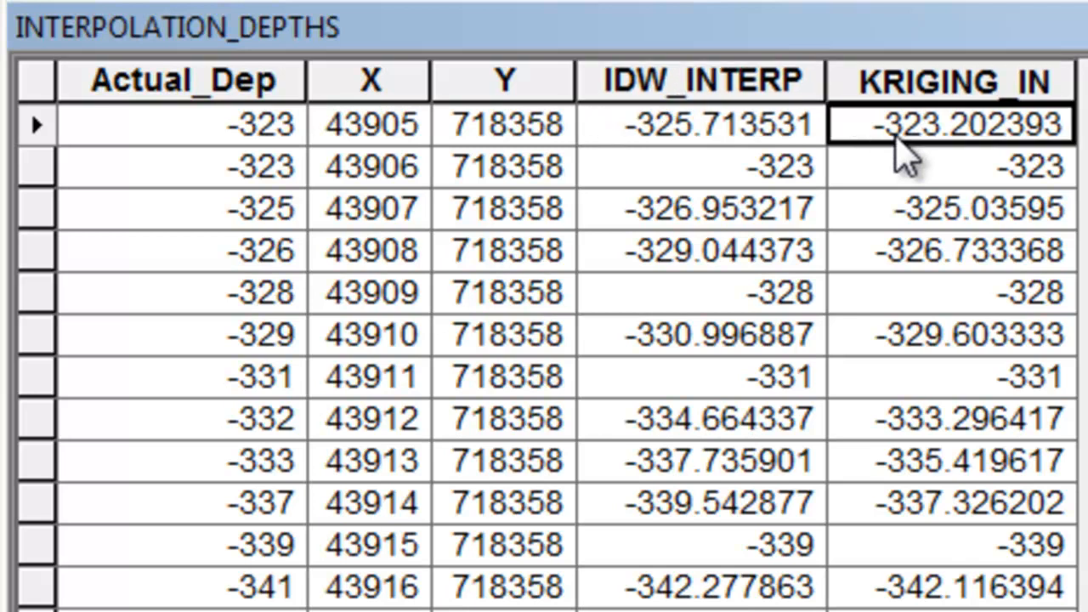
mouse_move(399, 136)
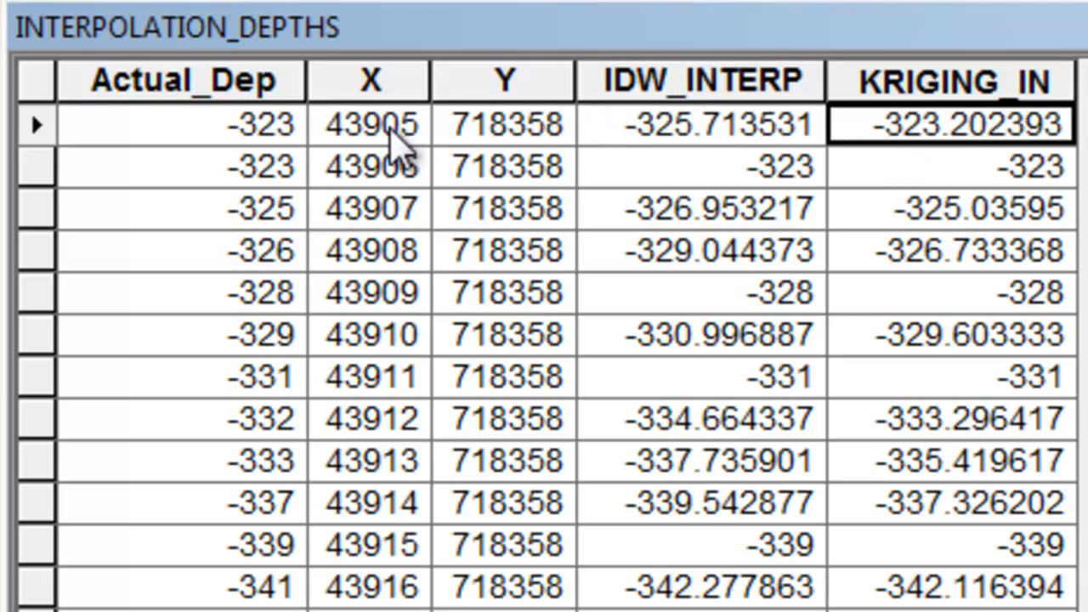
left_click(369, 124)
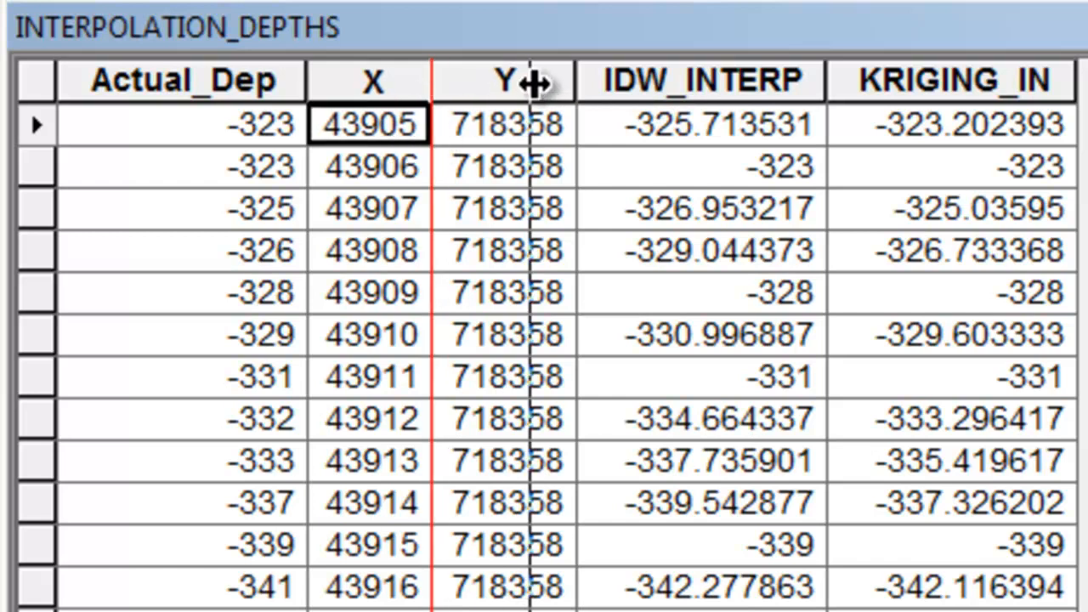
left_click_drag(434, 82, 535, 82)
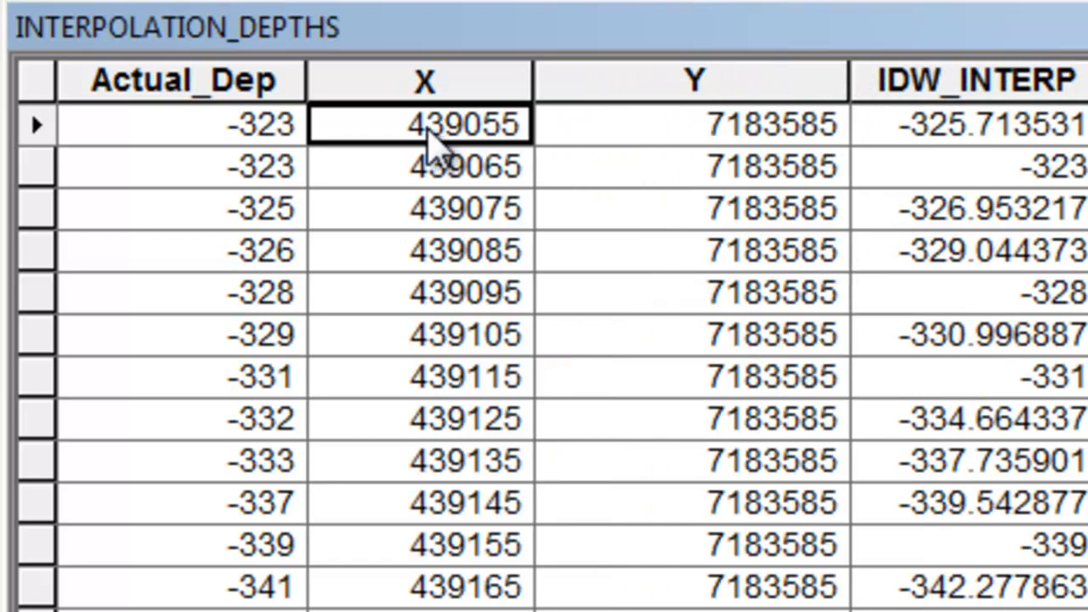
mouse_move(462, 156)
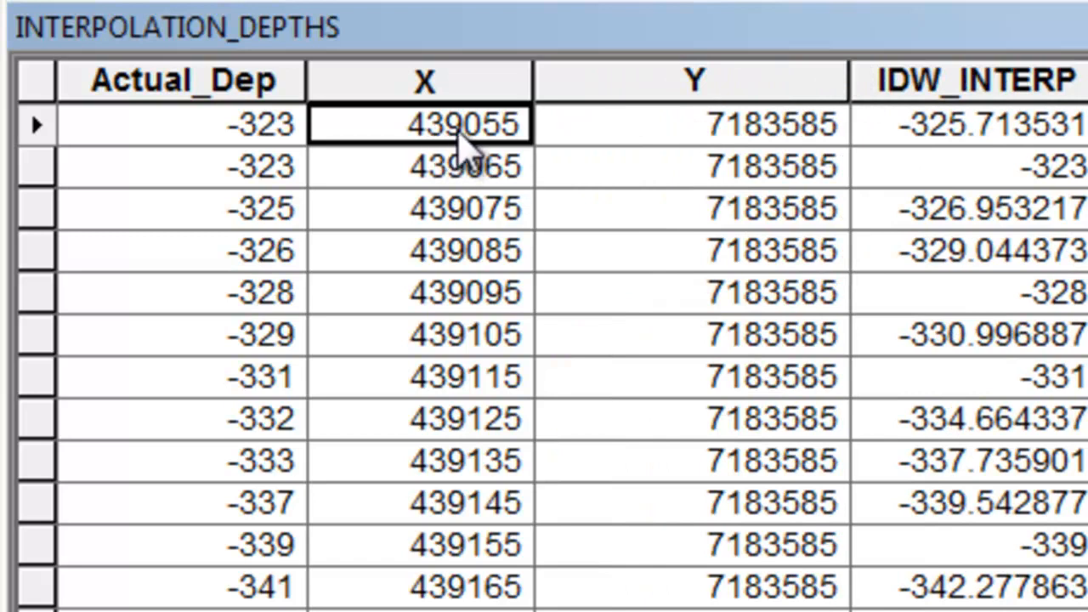
mouse_move(722, 167)
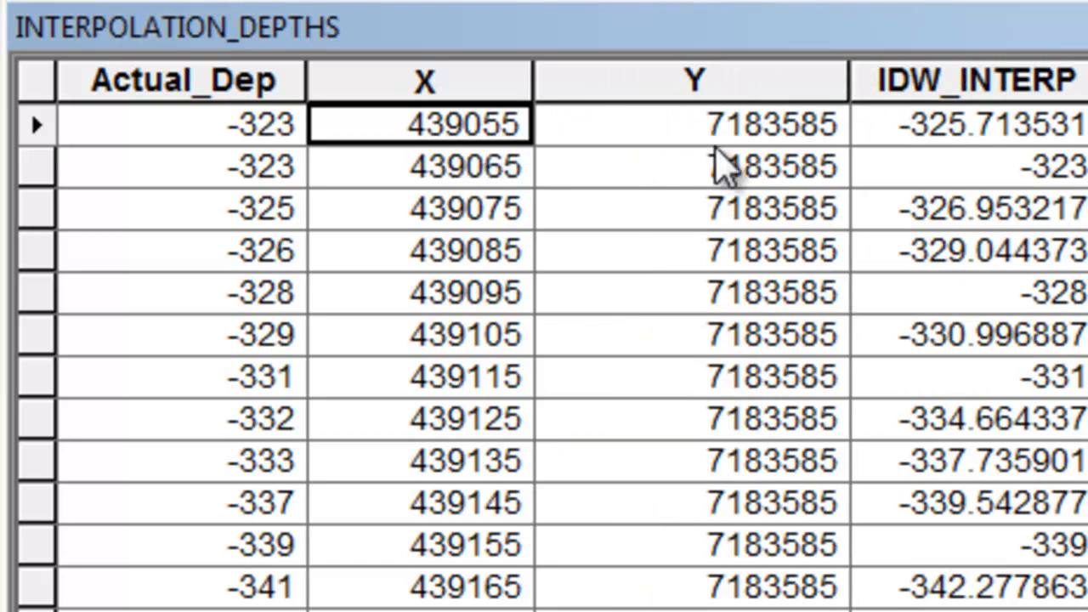
mouse_move(829, 162)
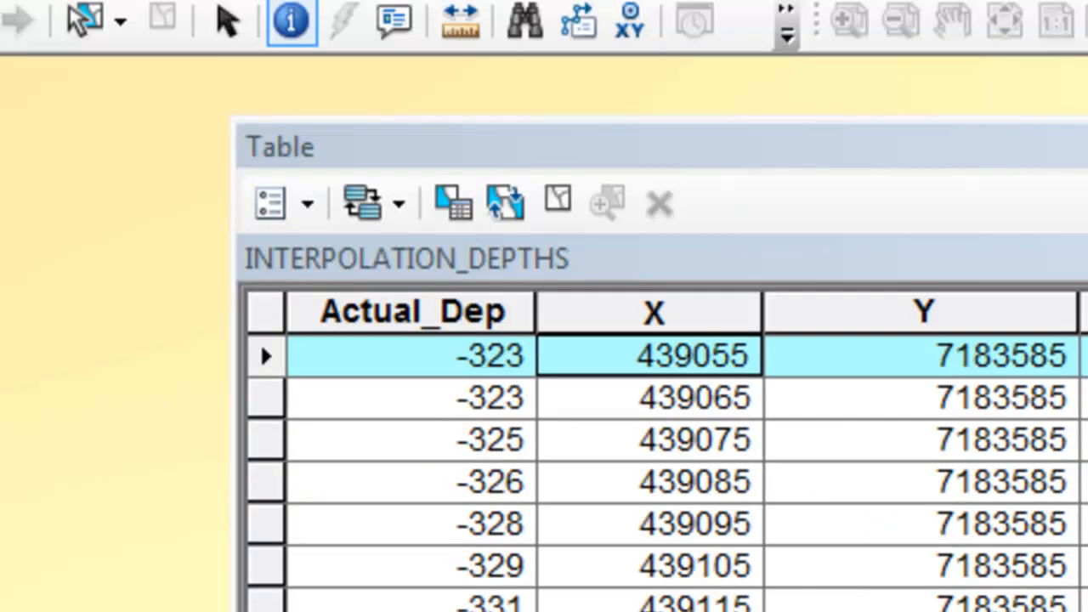
mouse_move(629, 48)
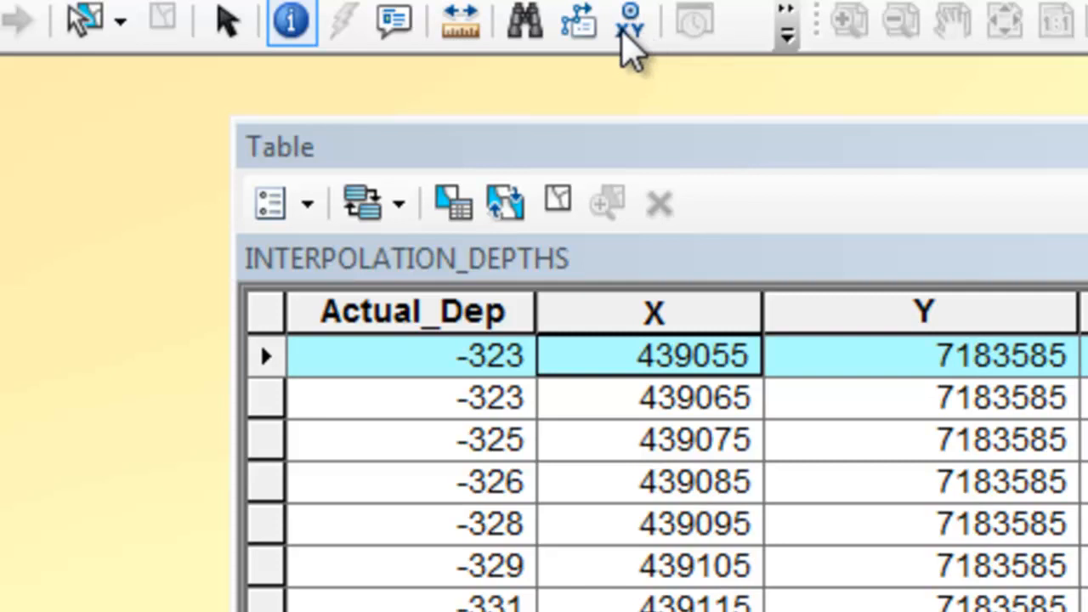
- With Go To XY, add a labelled point at X 439055, Y 7183585
left_click(629, 24)
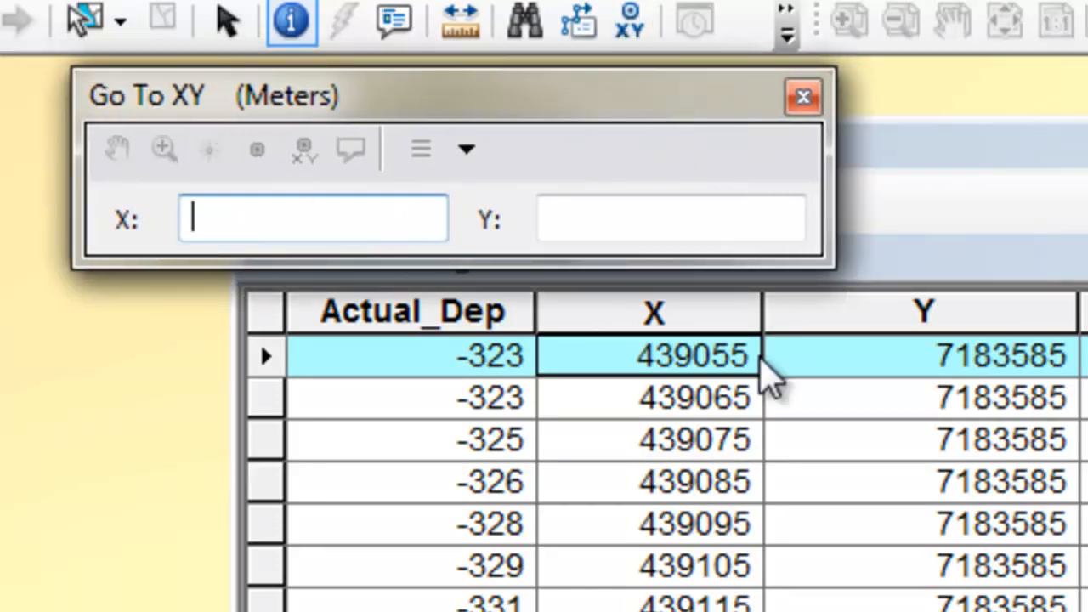
right_click(688, 355)
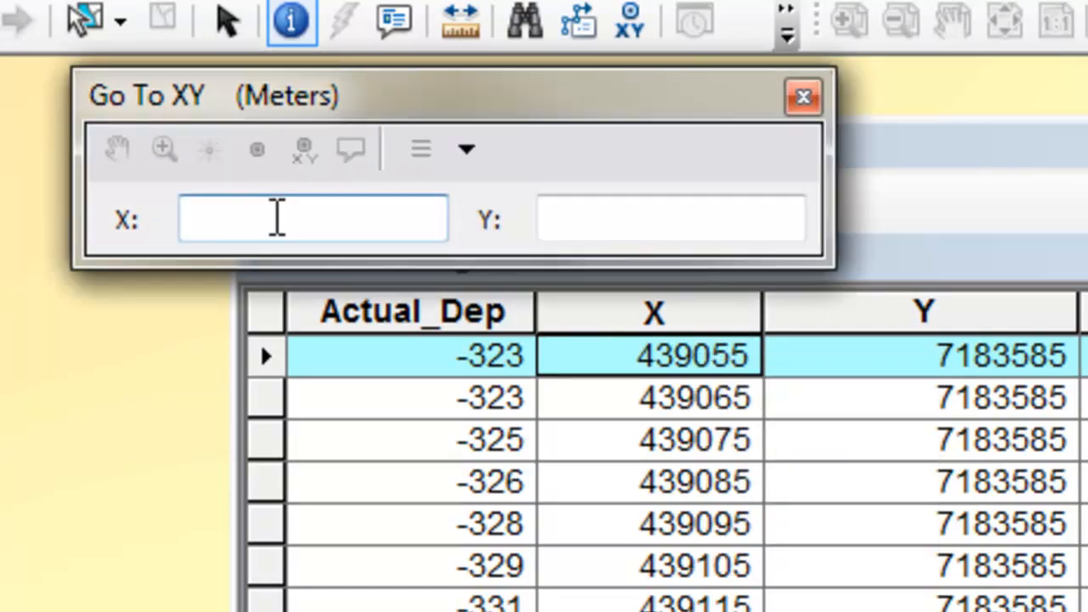
type("439055")
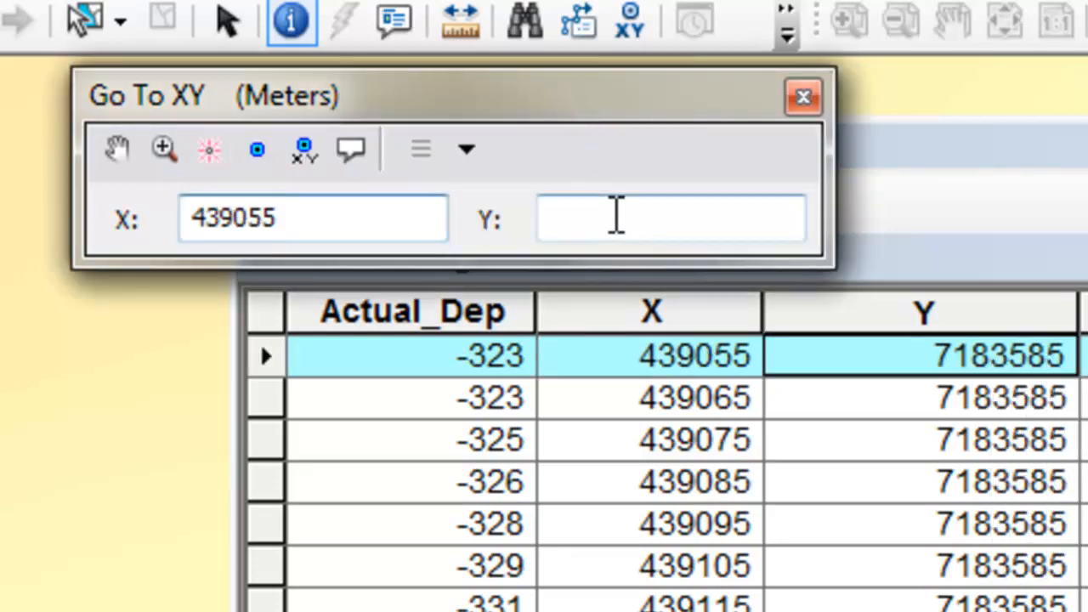
type("7183585")
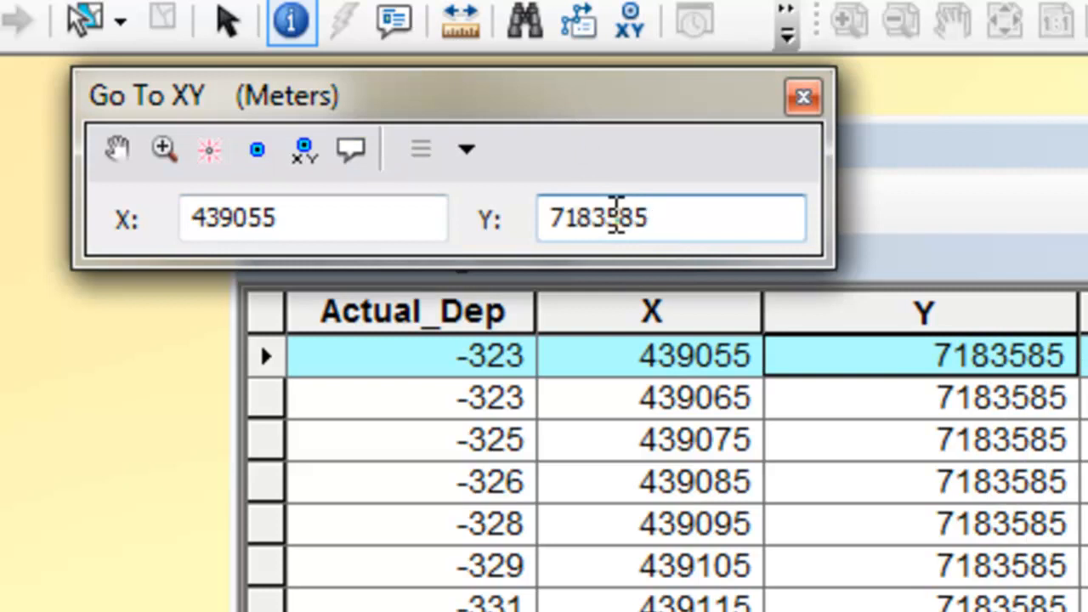
mouse_move(163, 150)
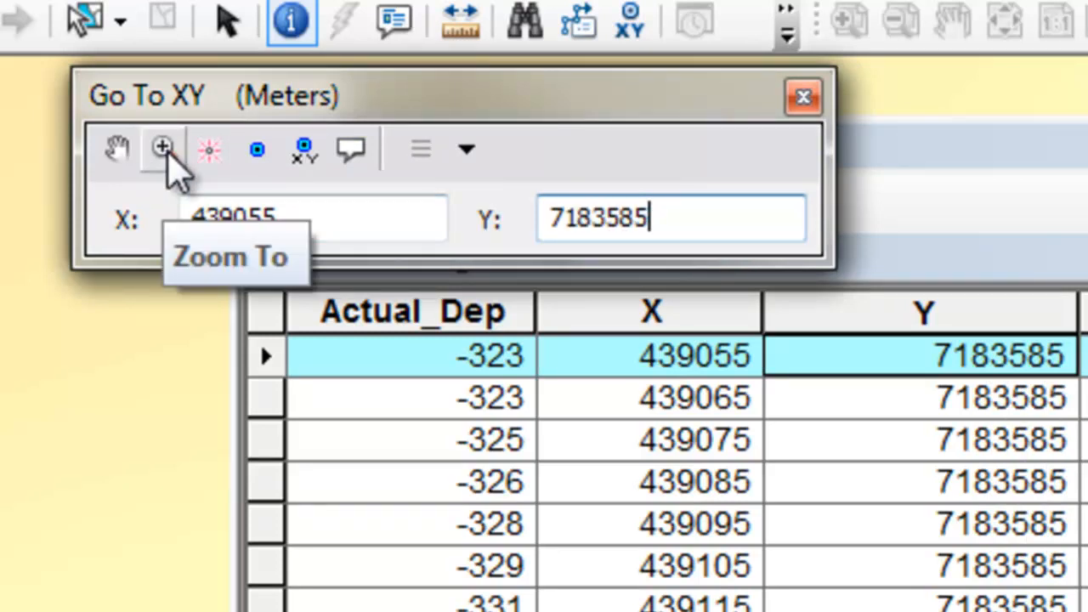
mouse_move(259, 150)
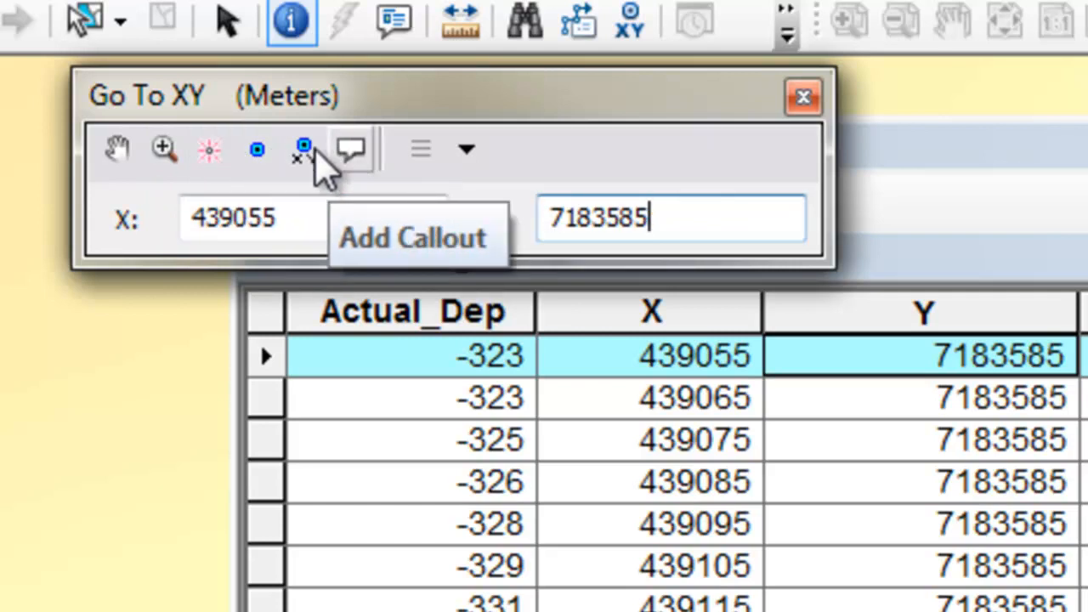
mouse_move(303, 149)
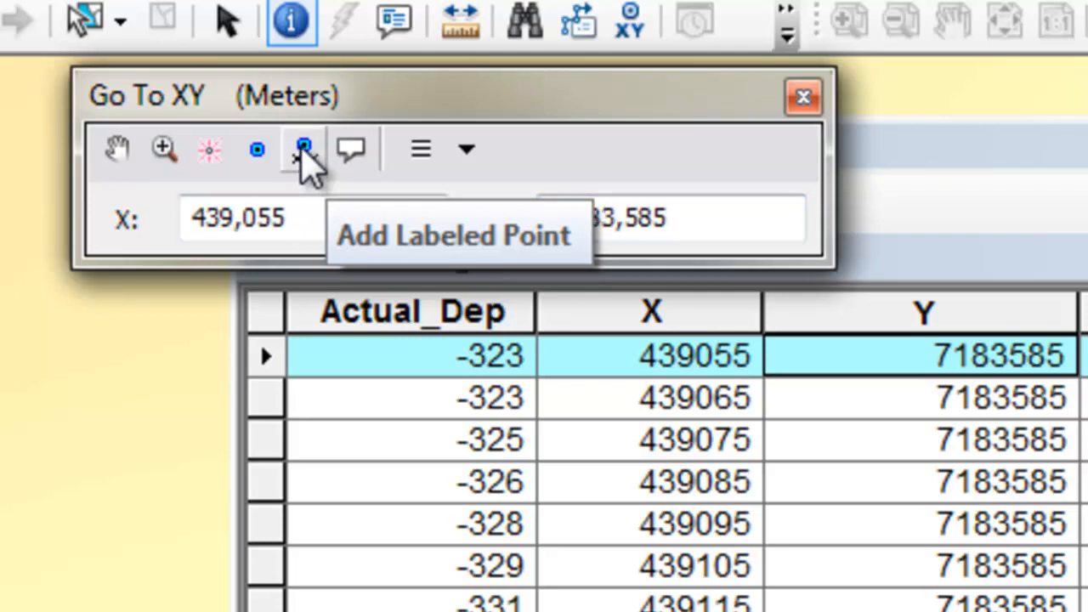
left_click(802, 96)
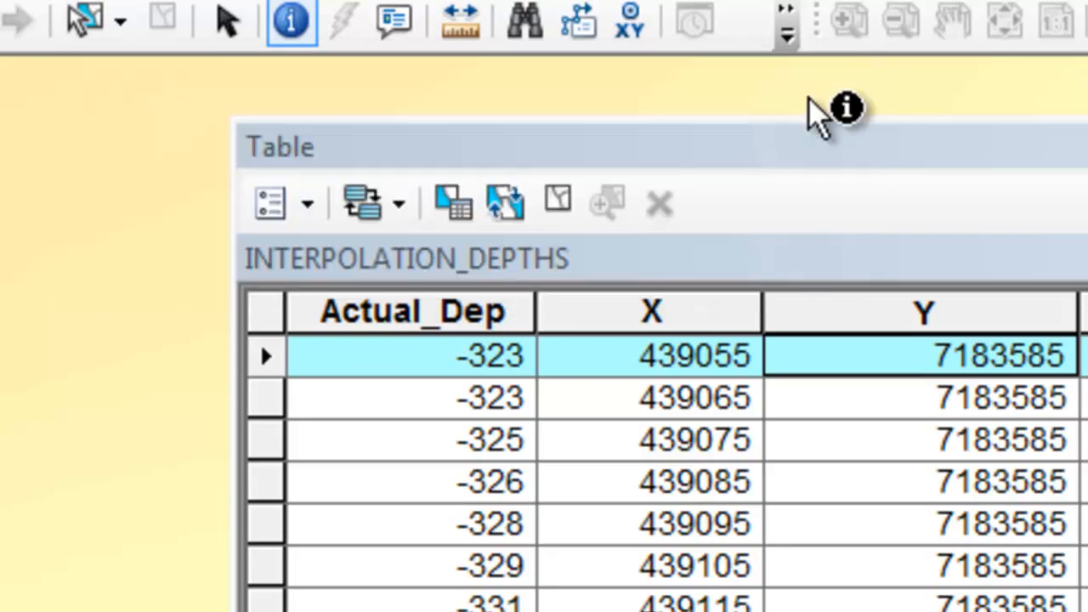
- Identify the labelled point to read Kriging -323.20, IDW -325.71 and actual -323 depths
left_click(660, 203)
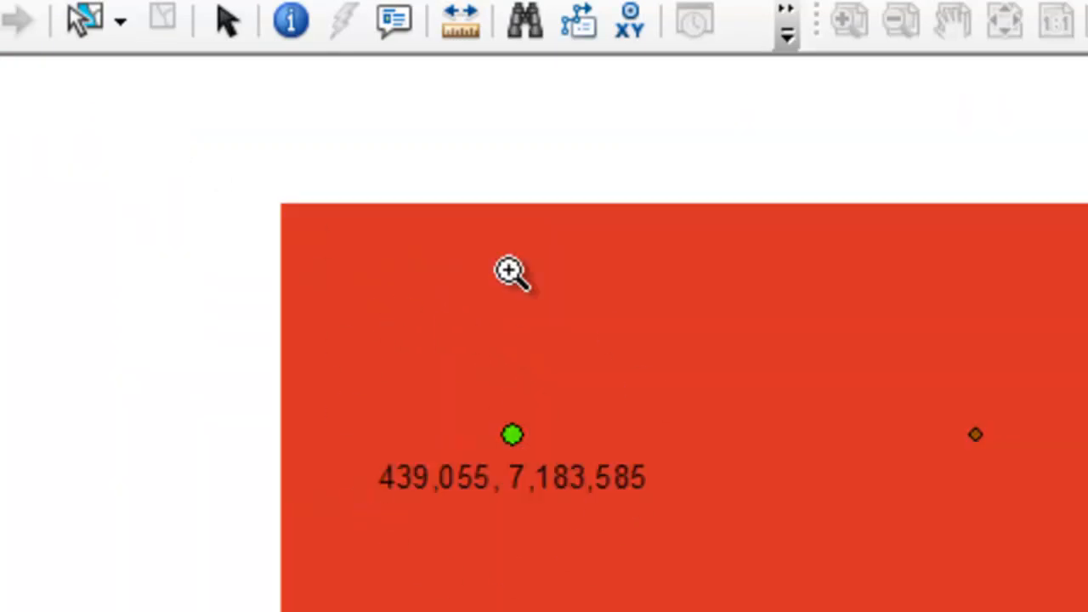
mouse_move(383, 285)
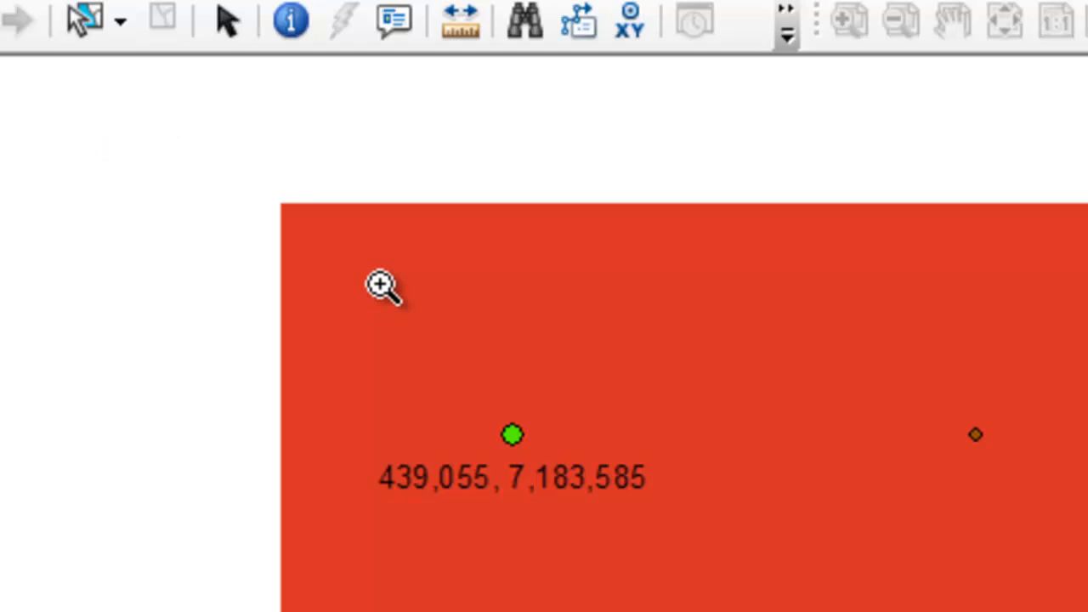
mouse_move(374, 270)
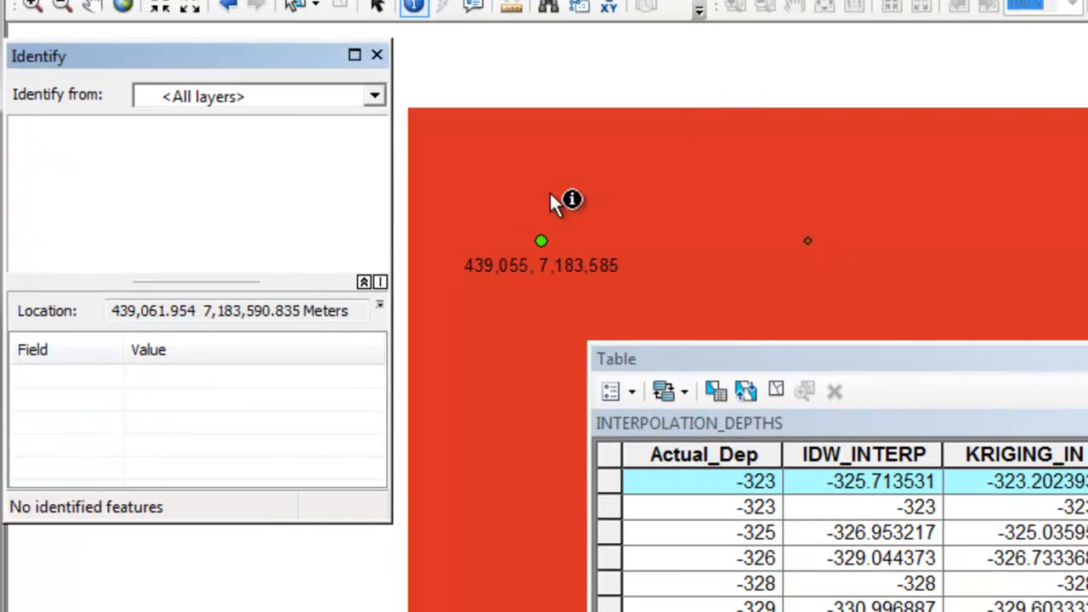
left_click(541, 202)
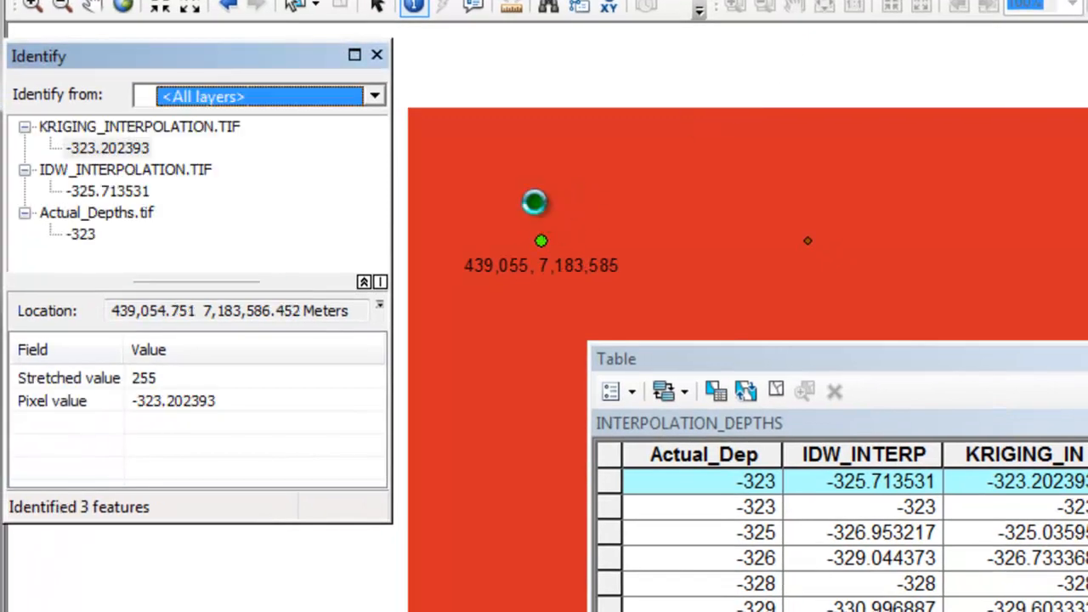
left_click(81, 234)
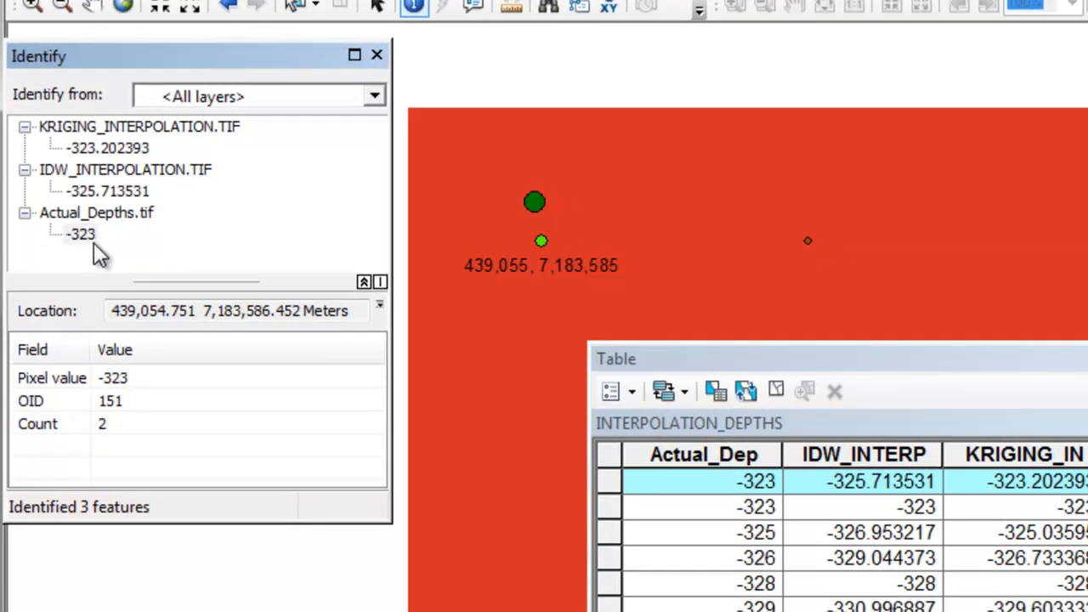
left_click(81, 235)
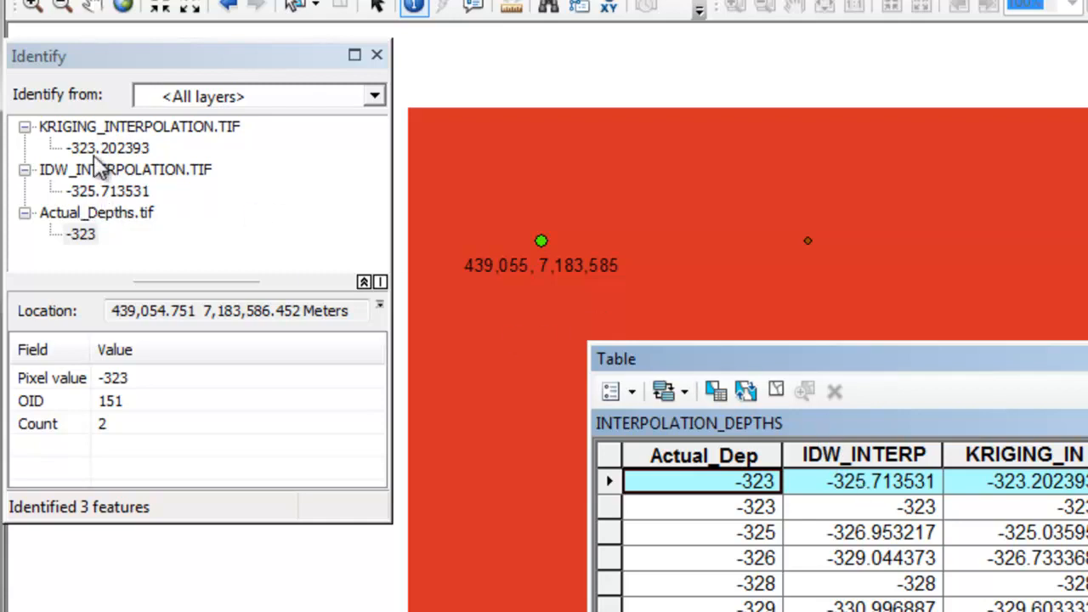
mouse_move(85, 153)
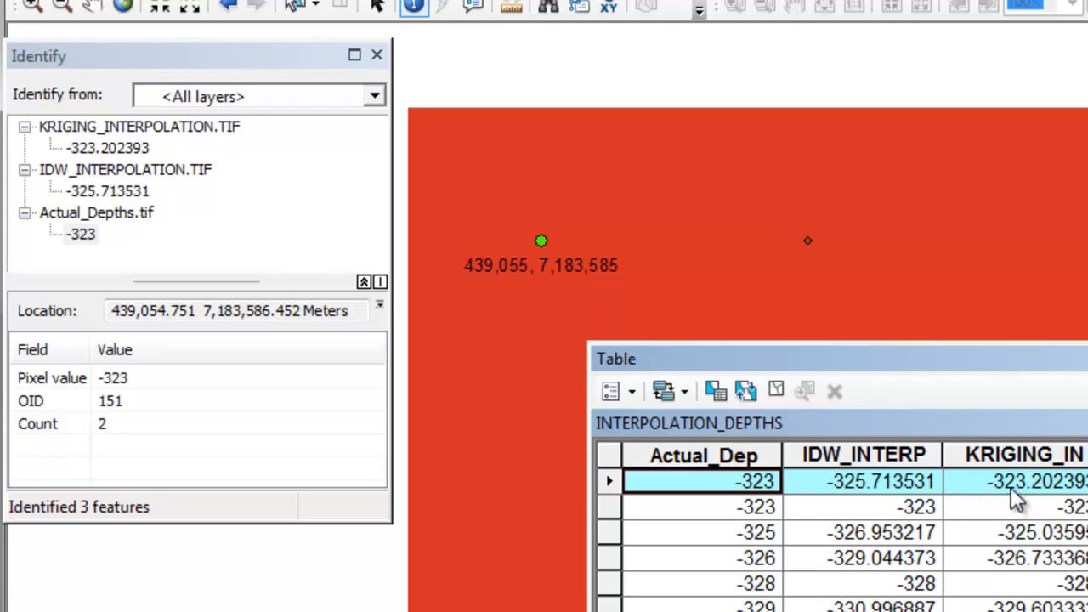
mouse_move(1016, 501)
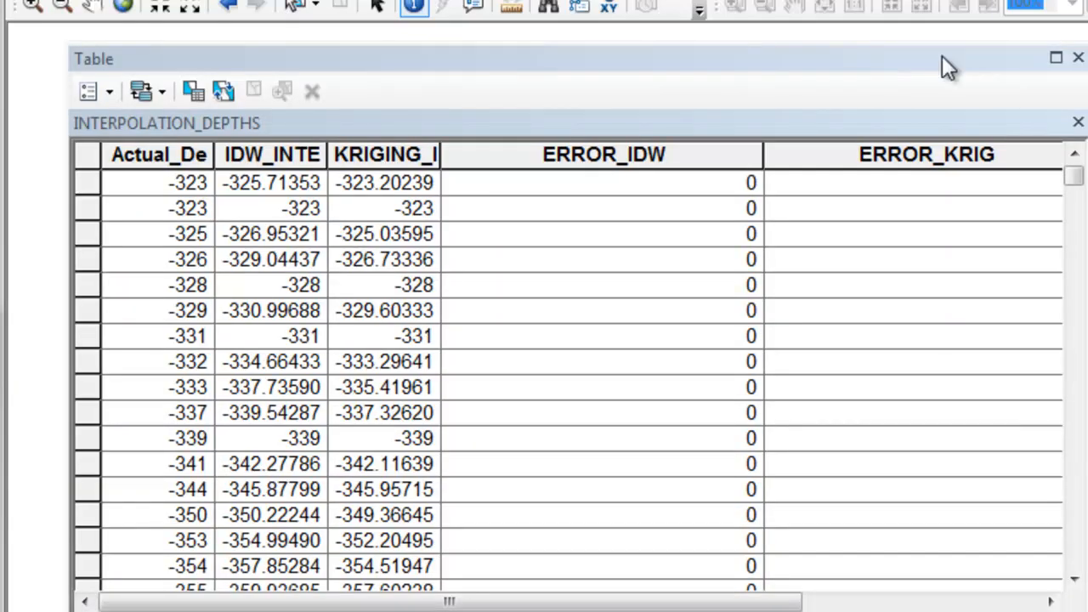
- Select the ERROR_IDW and ERROR_KRIG columns to calculate their values
left_click(601, 153)
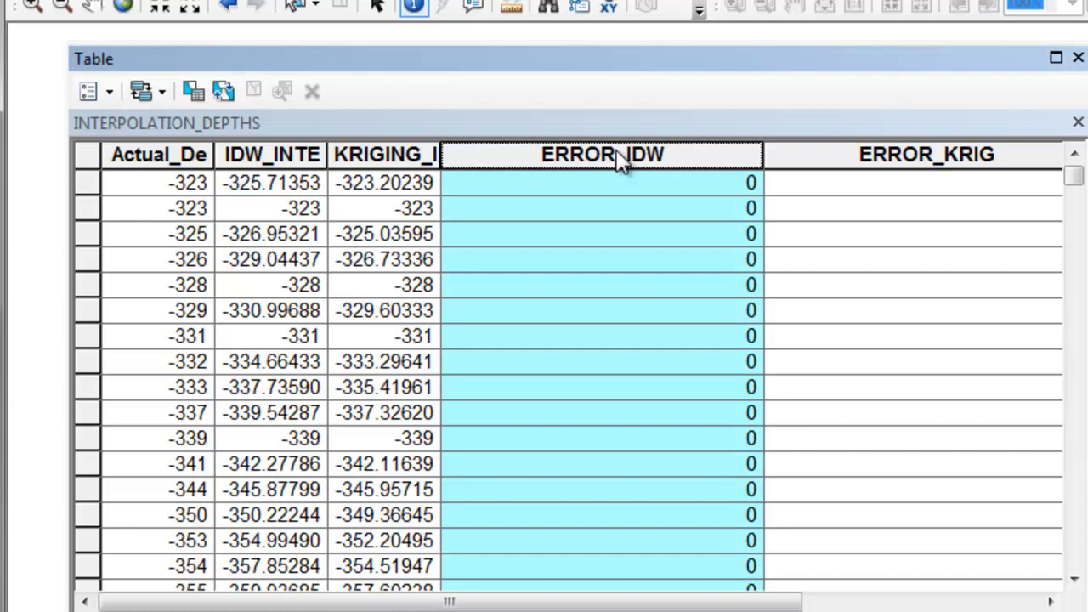
mouse_move(616, 162)
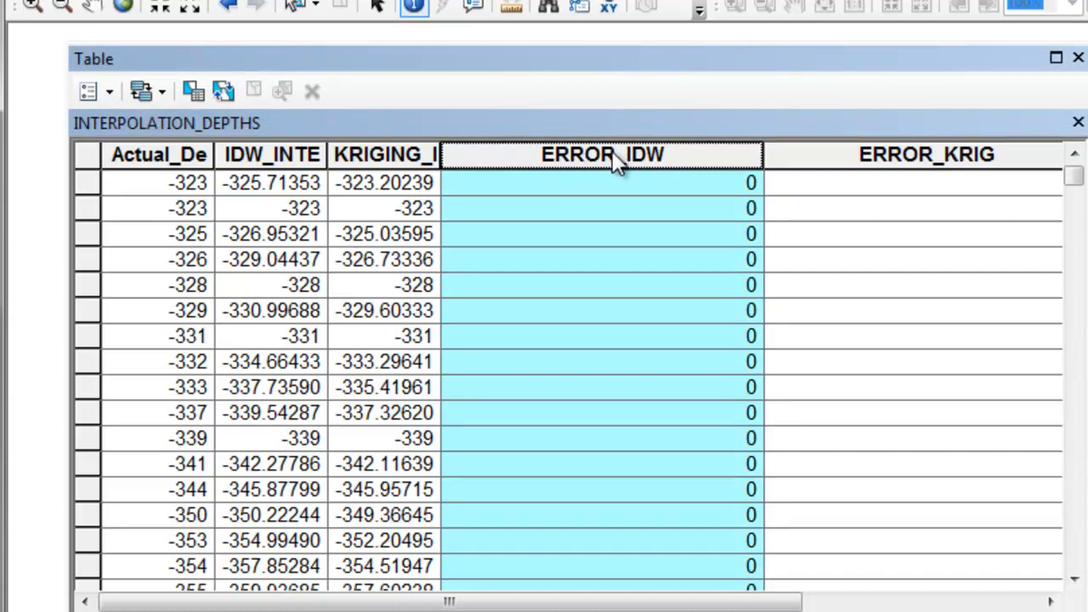
left_click(925, 153)
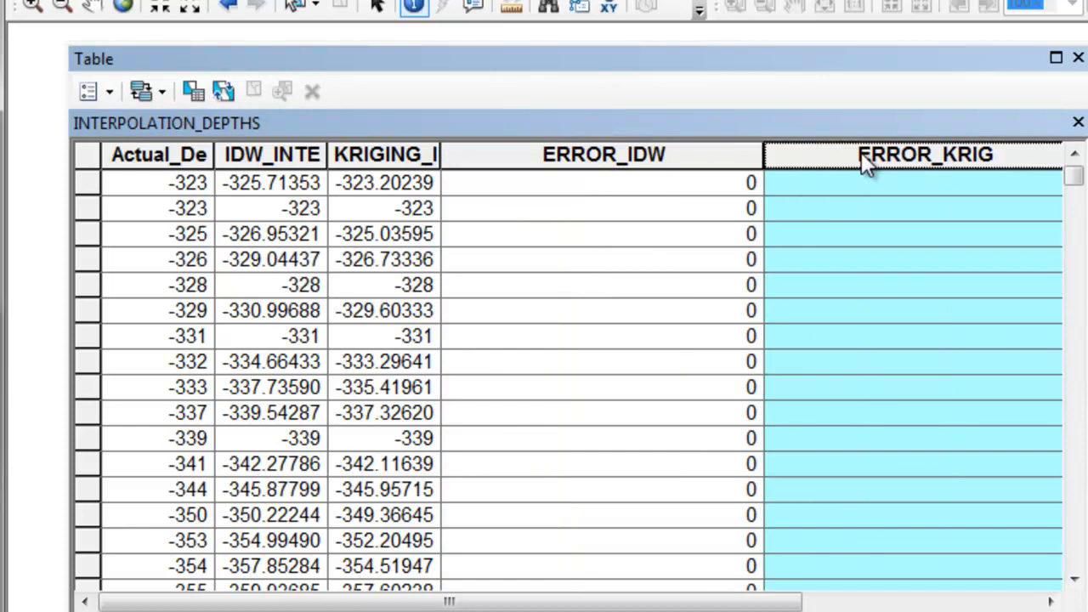
mouse_move(880, 167)
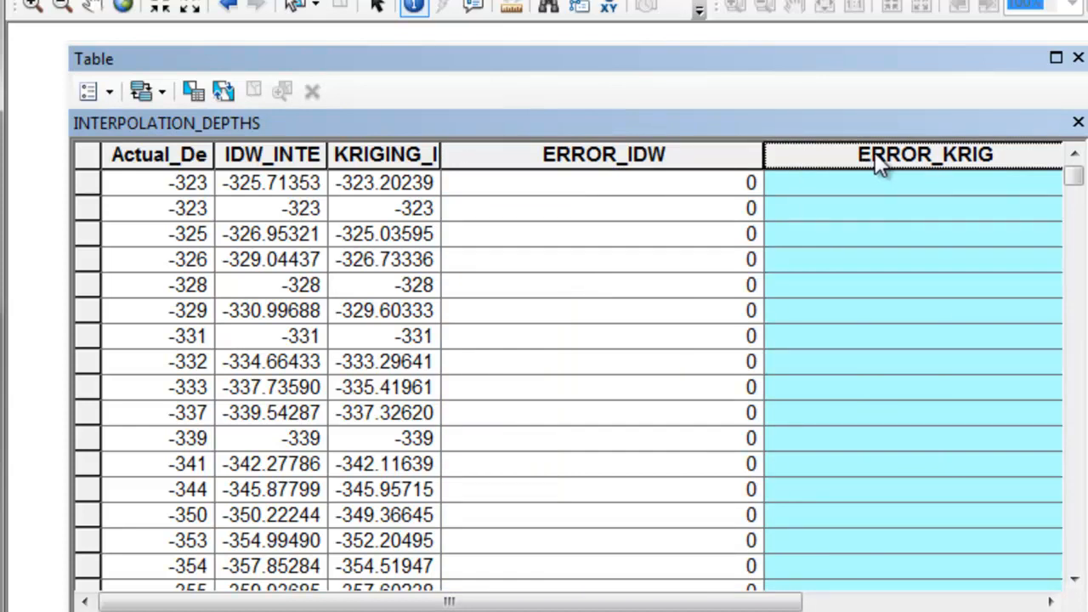
mouse_move(875, 161)
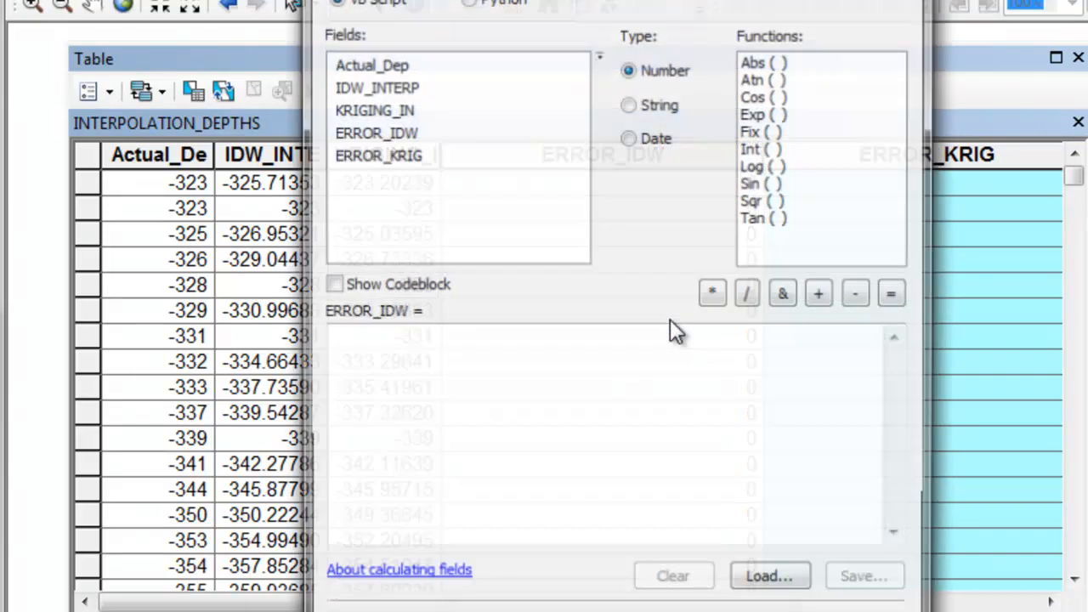
- Calculate ERROR_IDW as [Actual_Dep] - [IDW_INTERP] and ERROR_KRIG as [Actual_Dep] - [KRIGING_IN]
left_click(370, 63)
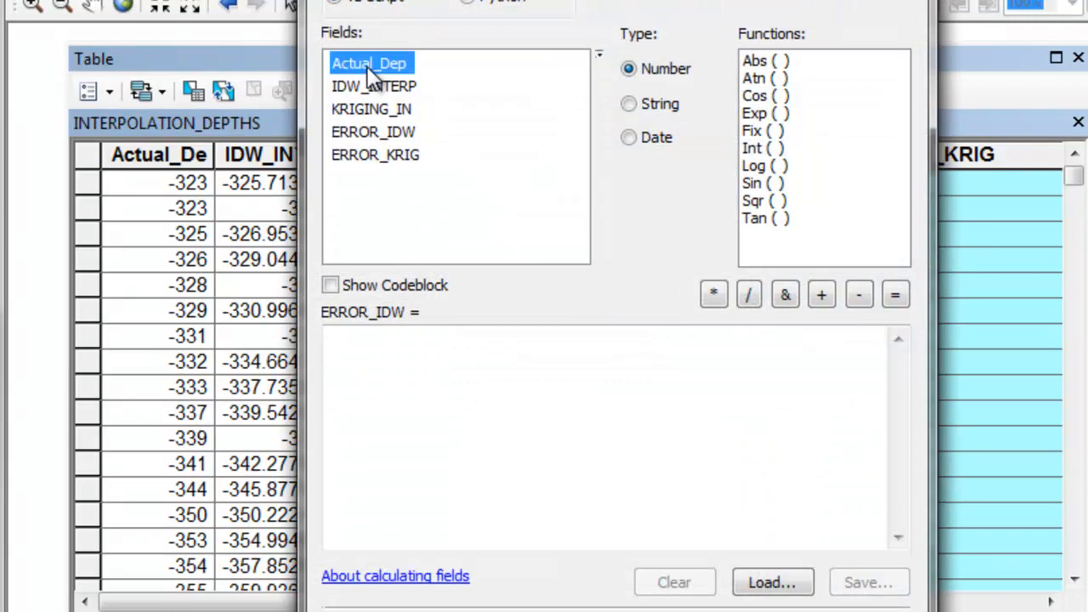
left_click(857, 296)
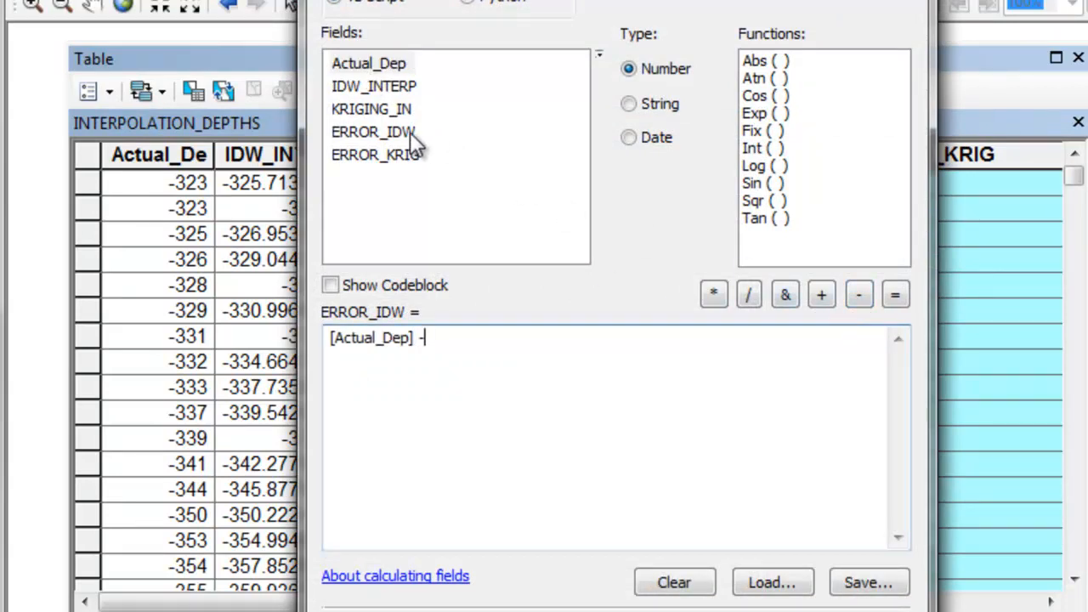
double_click(374, 85)
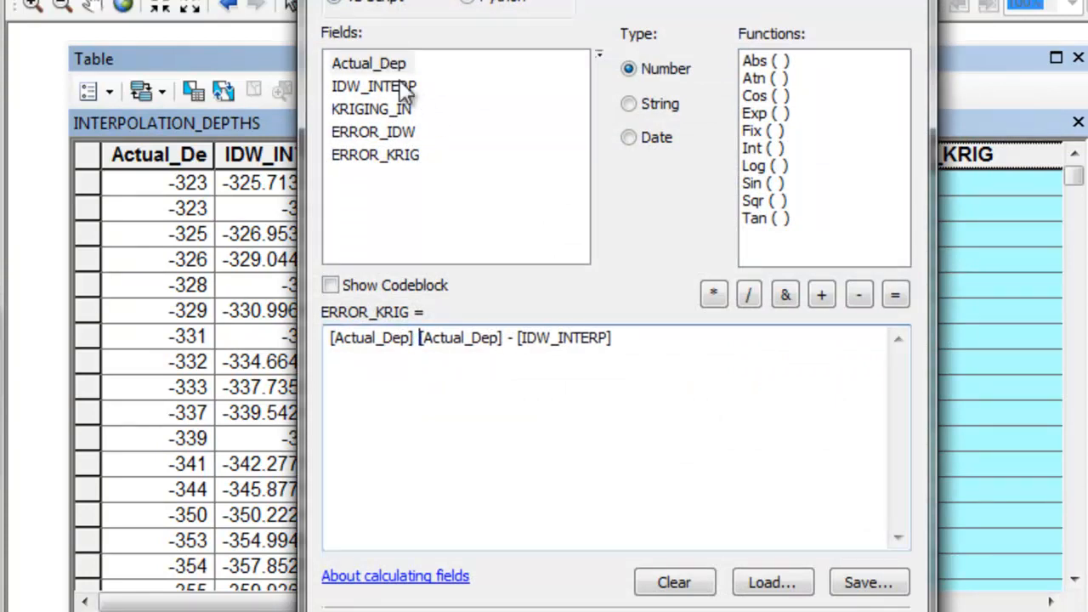
left_click_drag(421, 336, 612, 337)
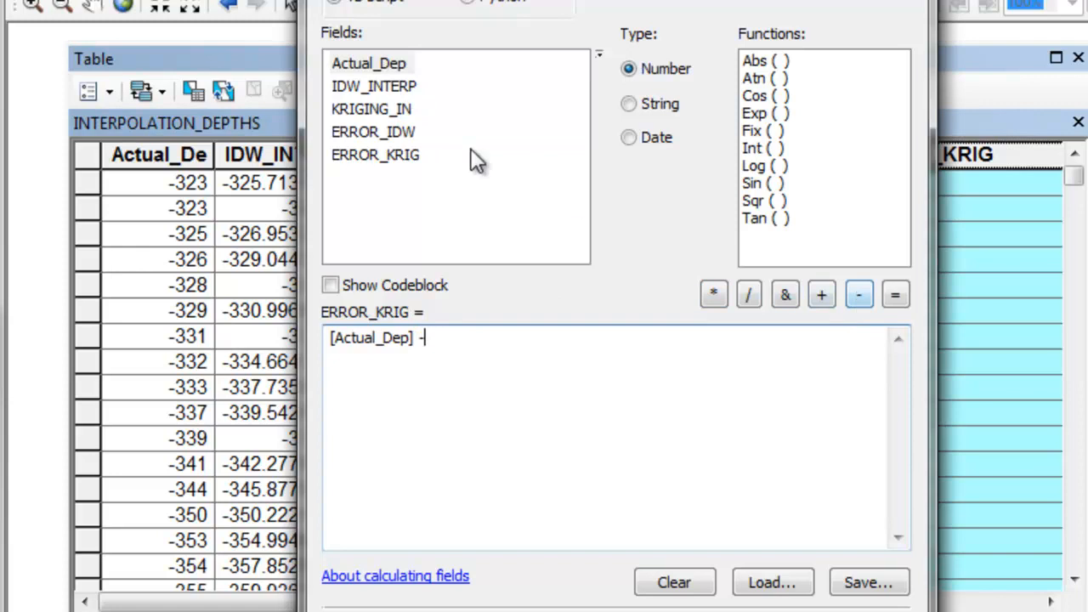
double_click(371, 109)
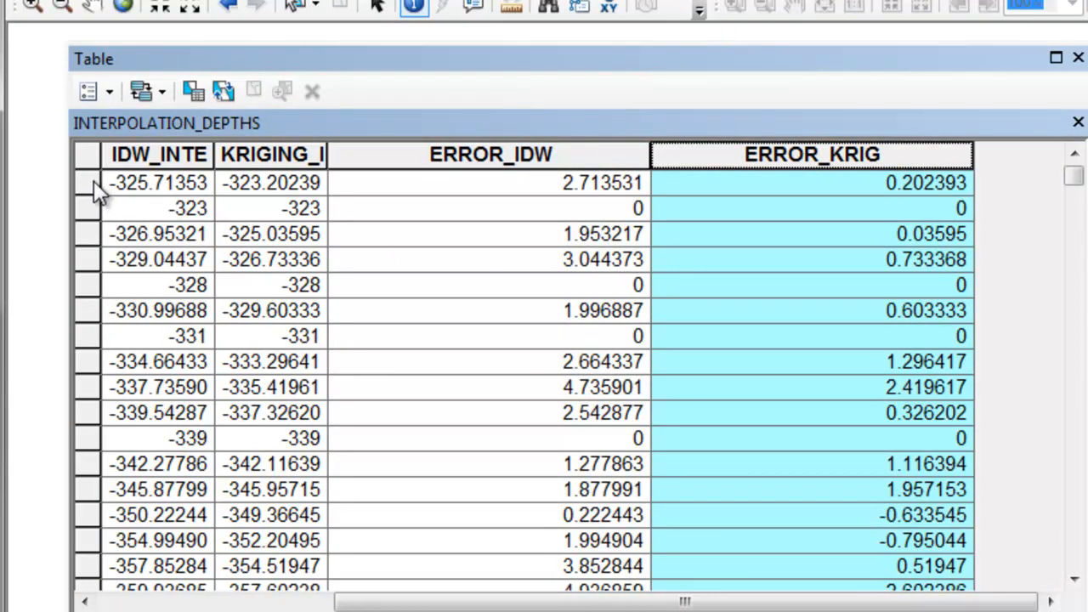
left_click(88, 182)
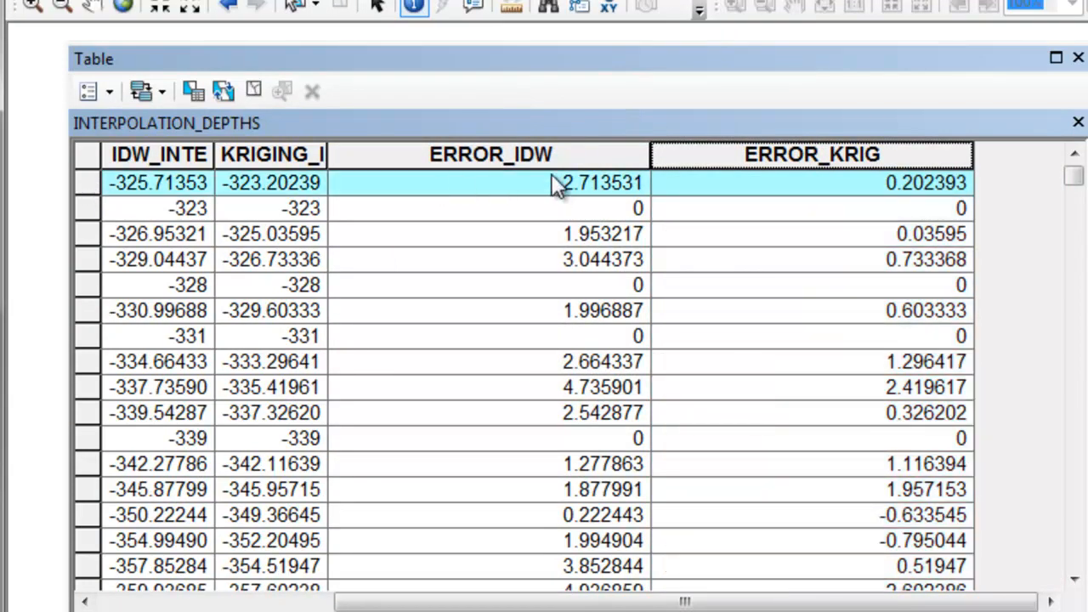
mouse_move(571, 193)
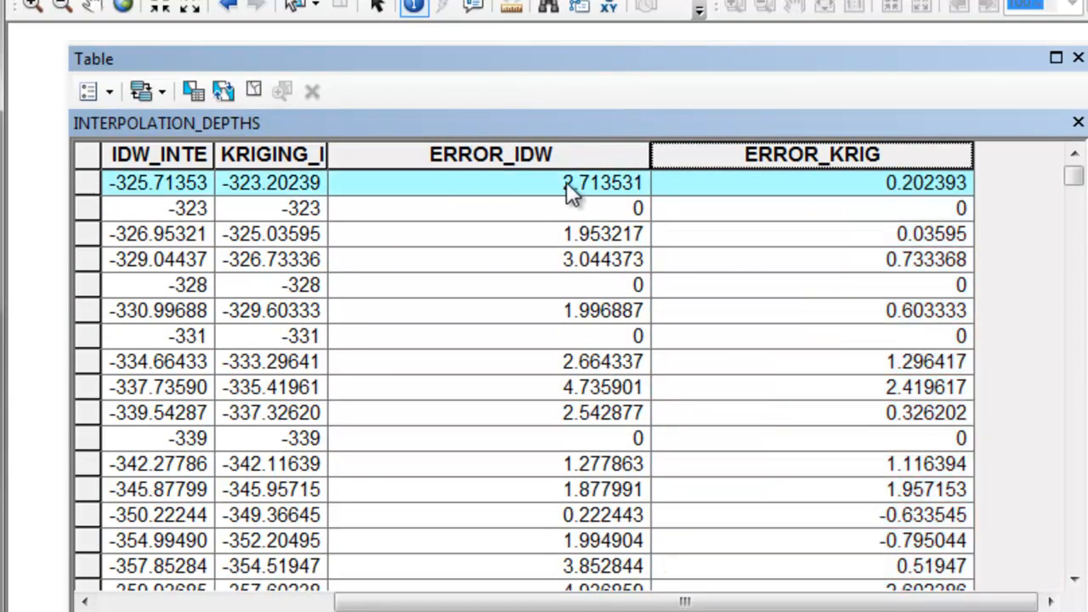
mouse_move(587, 194)
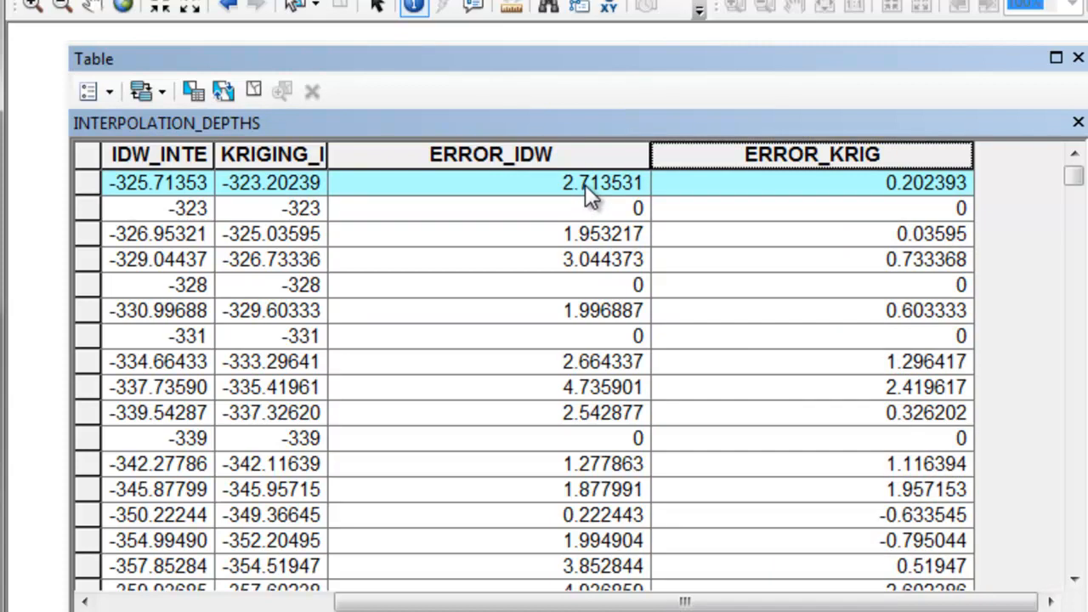
mouse_move(898, 201)
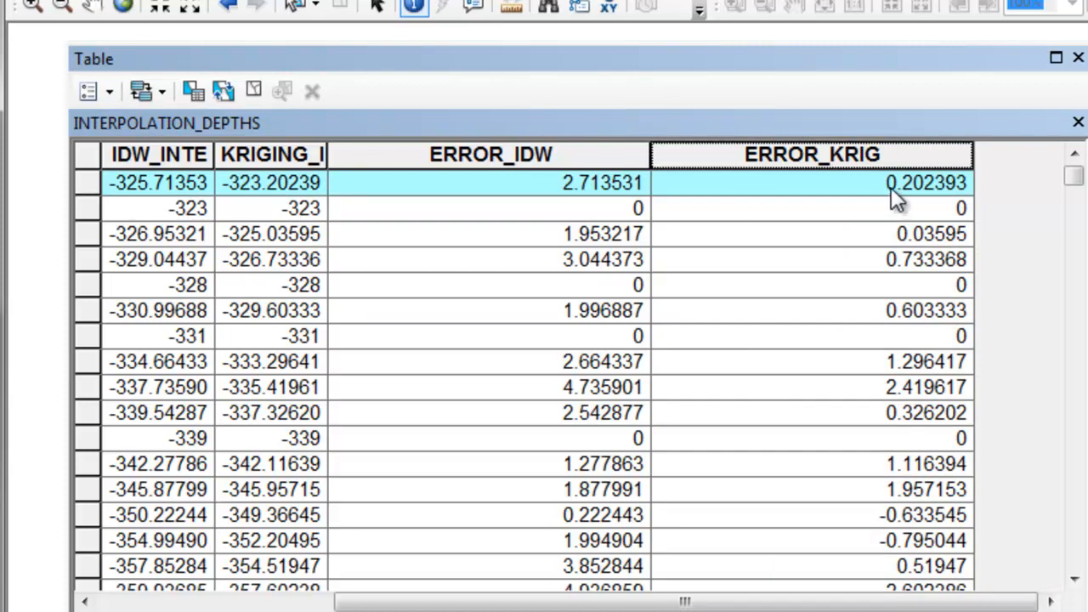
mouse_move(914, 200)
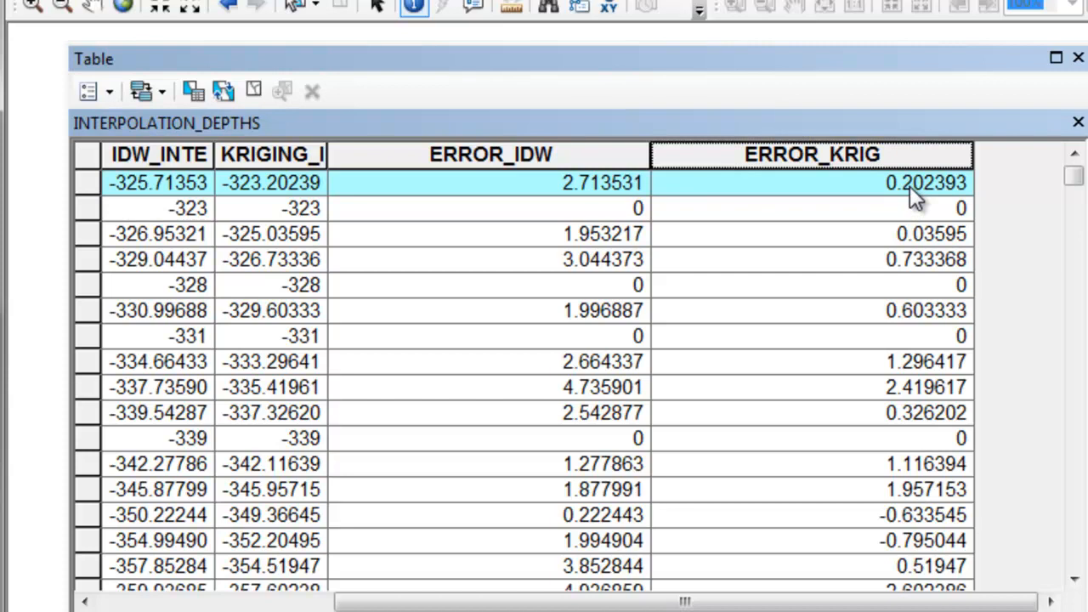
mouse_move(136, 213)
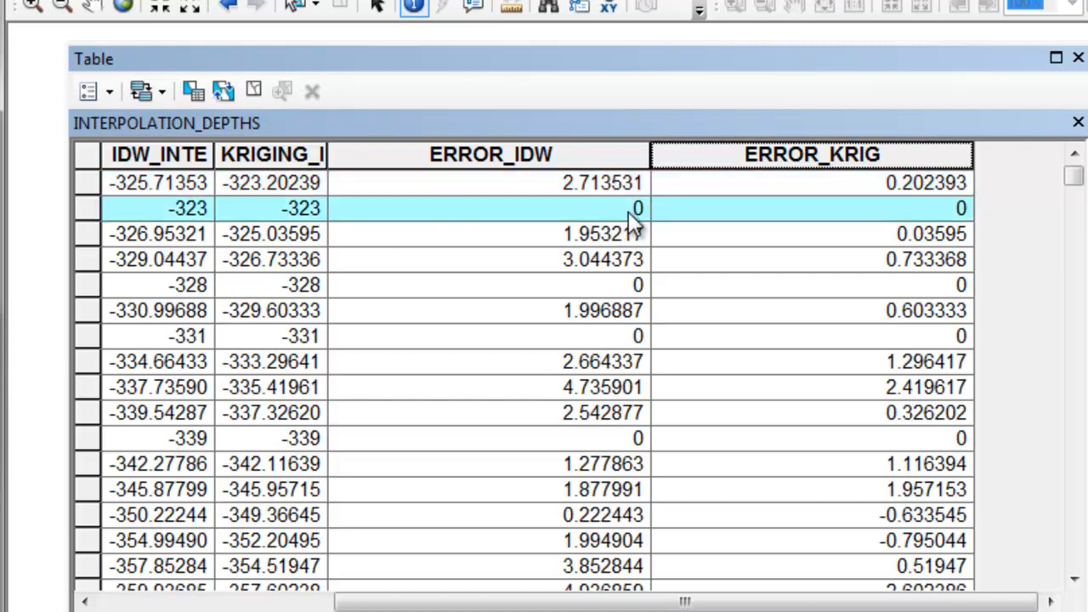
mouse_move(960, 221)
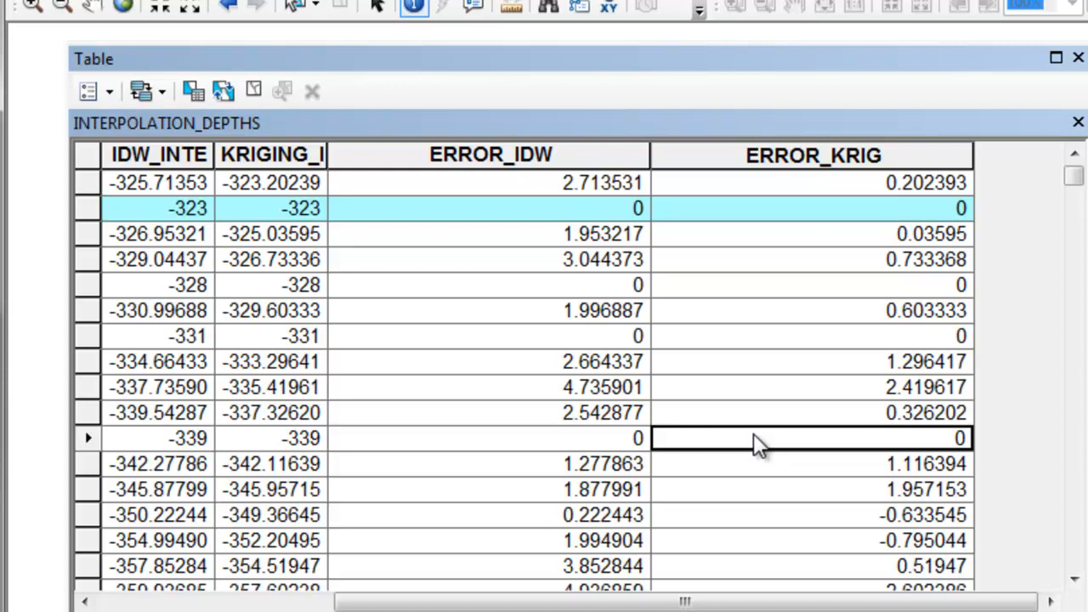
mouse_move(612, 225)
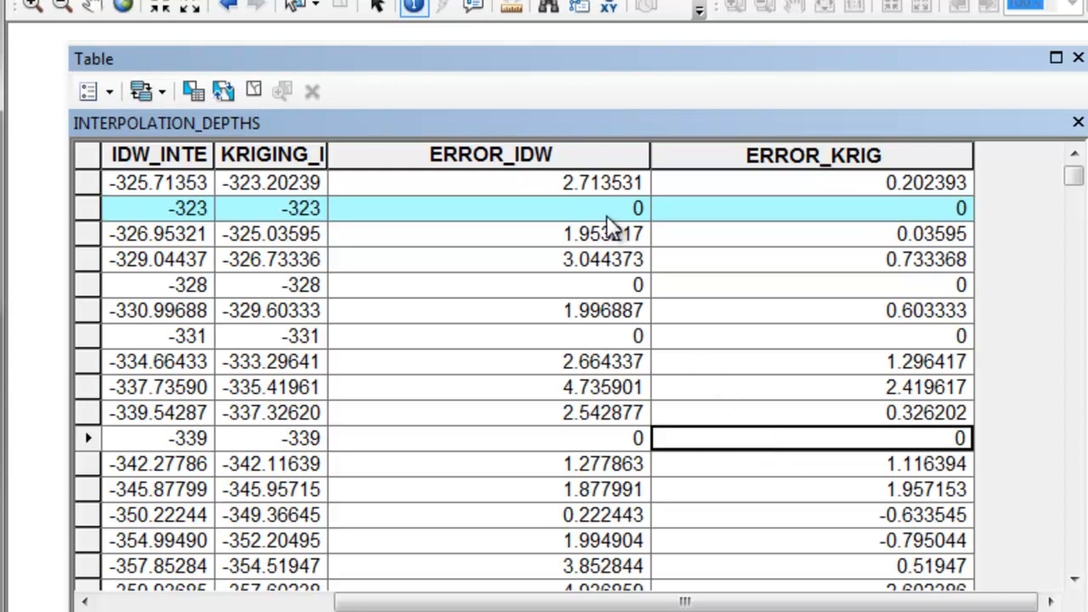
left_click(486, 182)
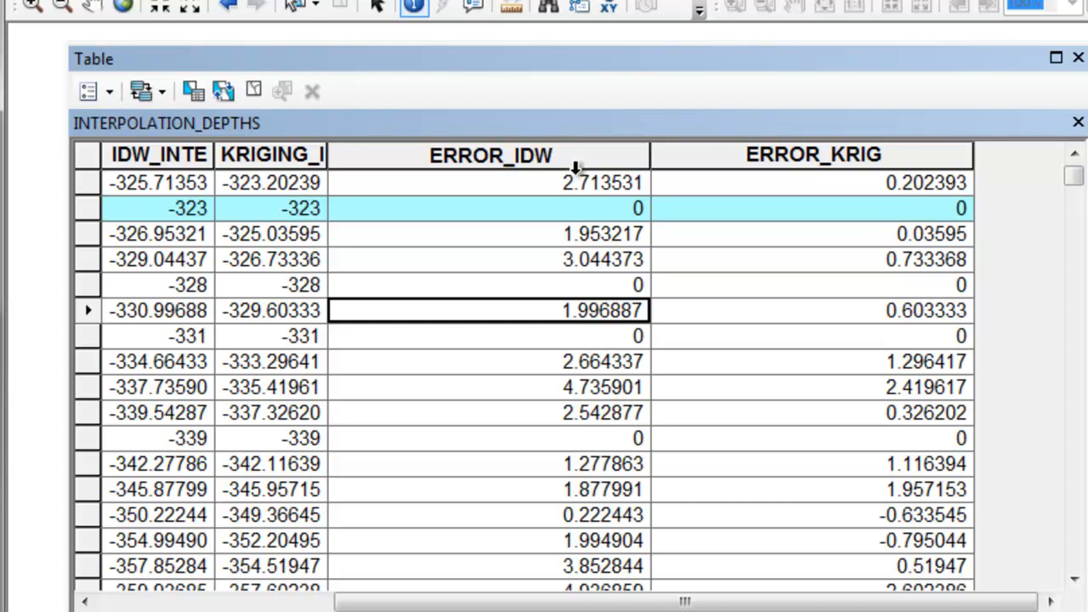
mouse_move(417, 151)
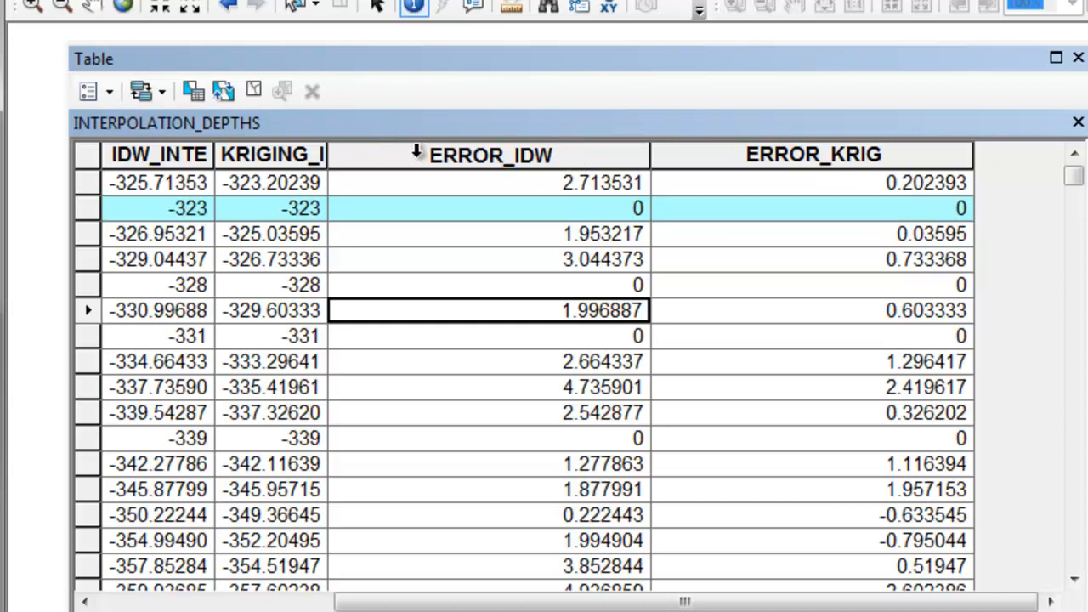
left_click(486, 153)
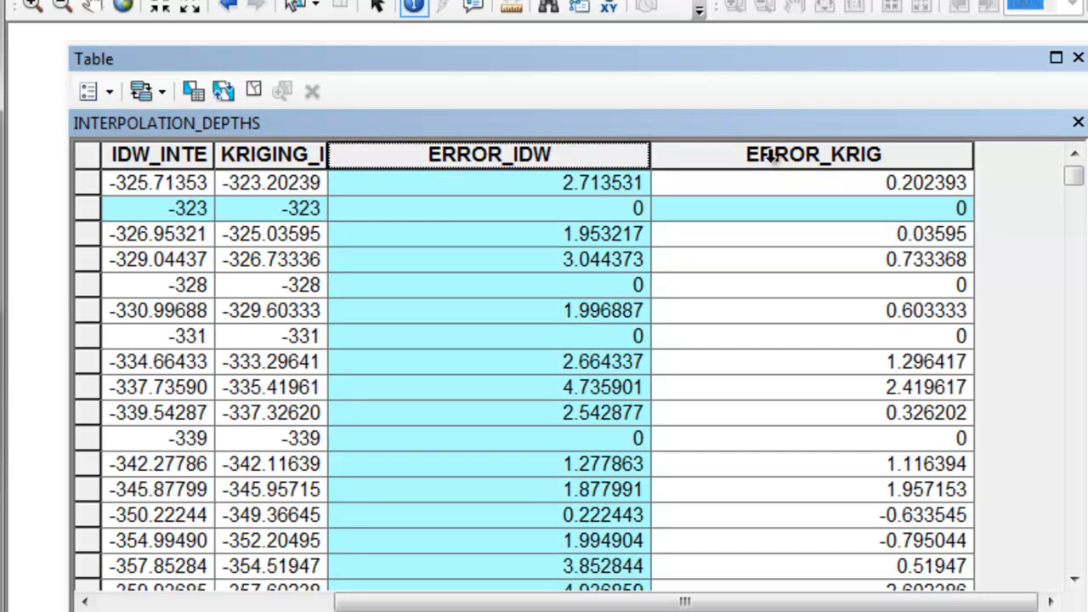
left_click(813, 153)
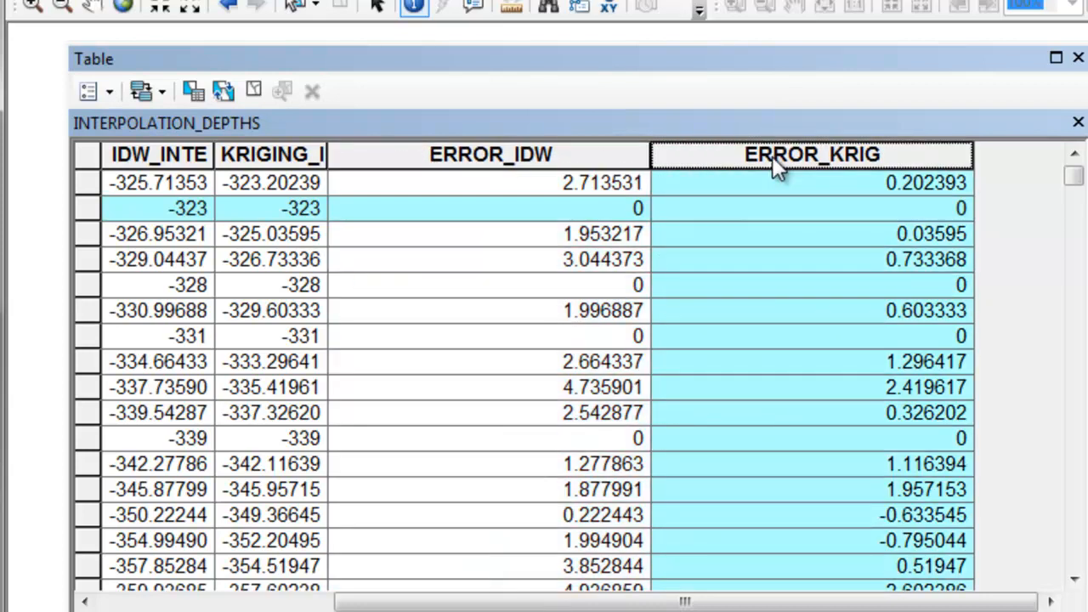